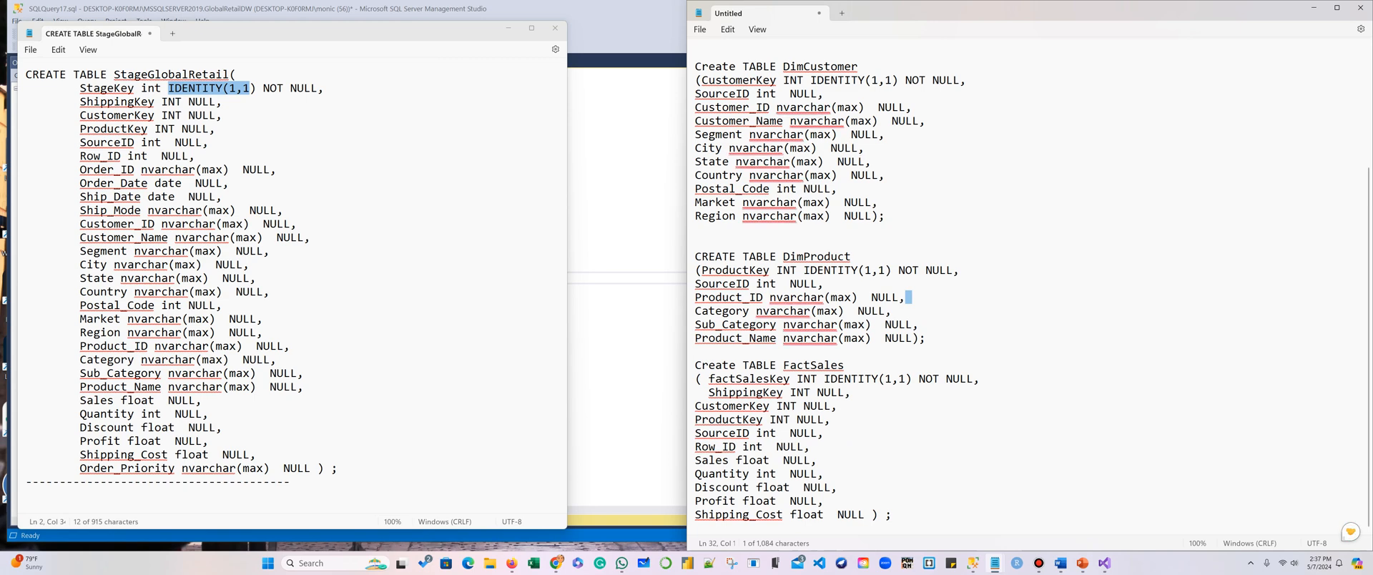
Step: Move the Notepad scripts aside to show the FactSales foreign key query with Tables expanded
left_click_drag(708, 392, 830, 419)
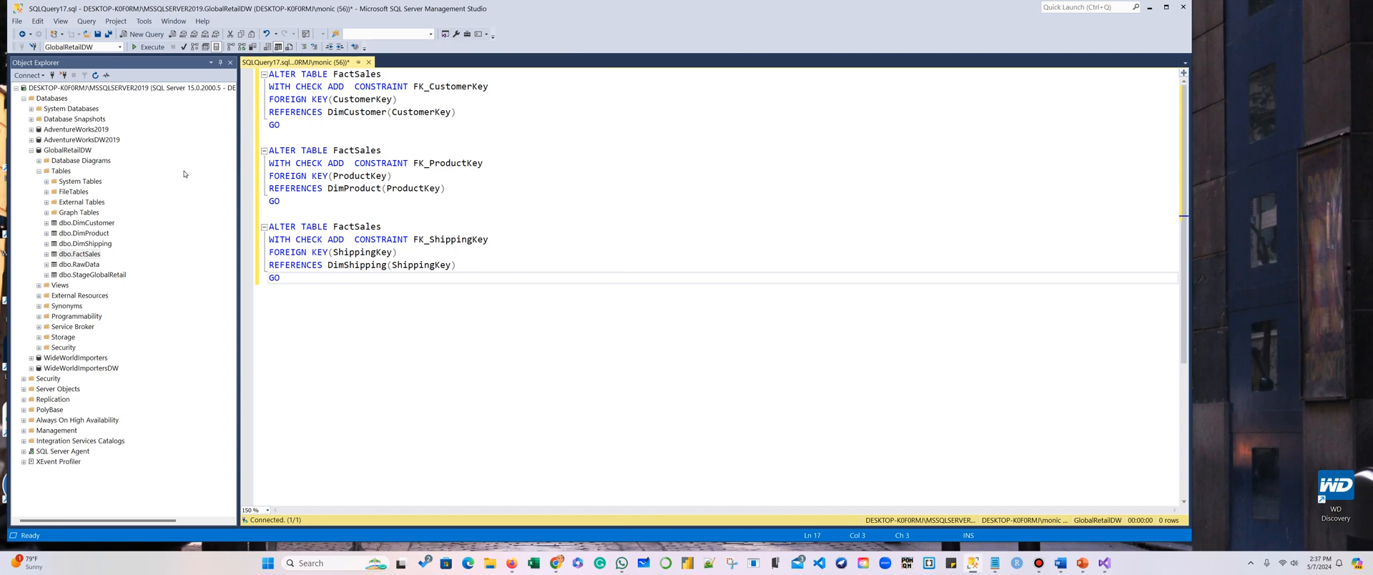
mouse_move(105, 228)
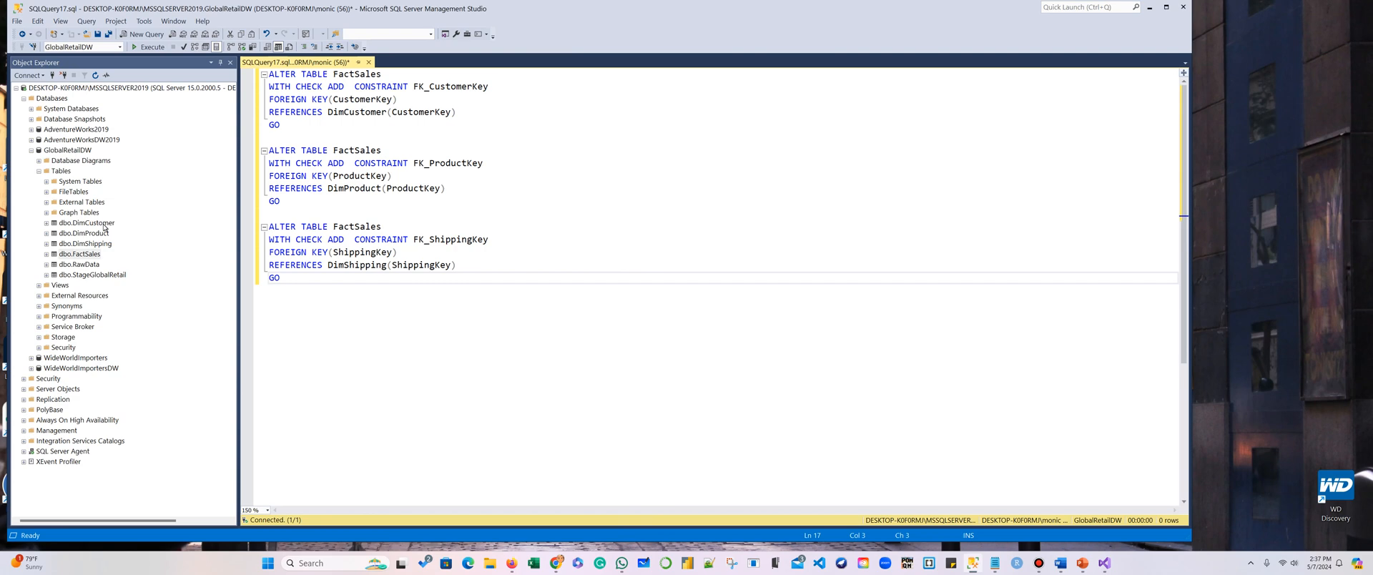
Step: Set CustomerKey as the primary key of DimCustomer
right_click(85, 223)
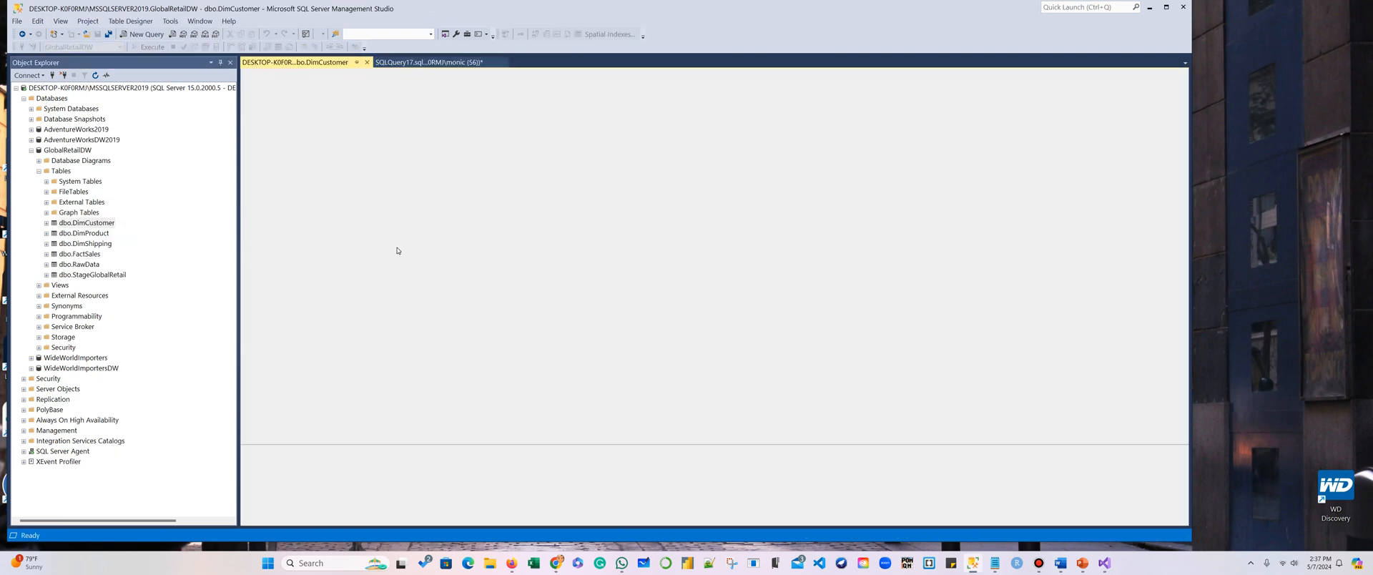
double_click(86, 223)
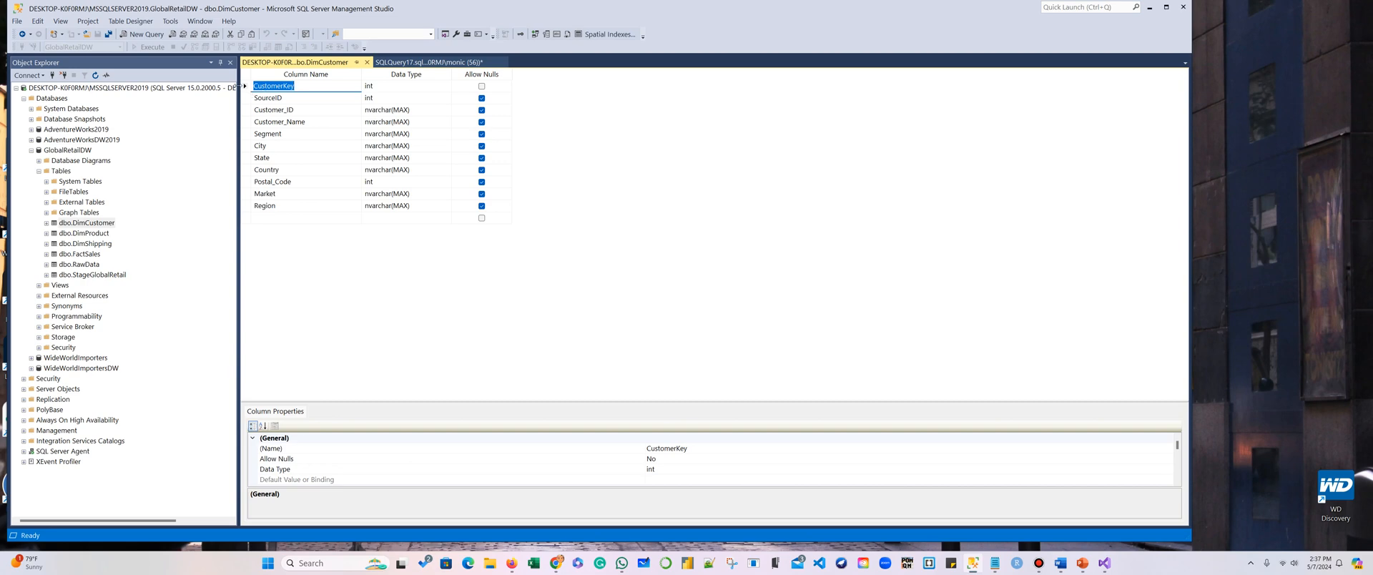
right_click(273, 85)
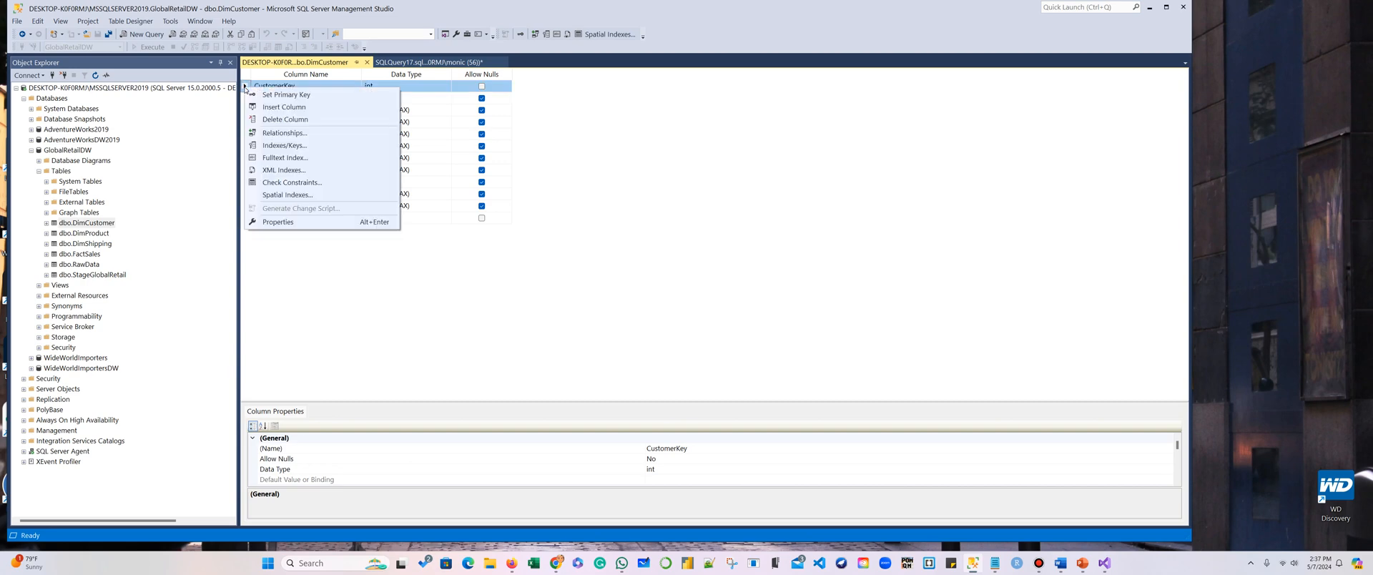
left_click(286, 94)
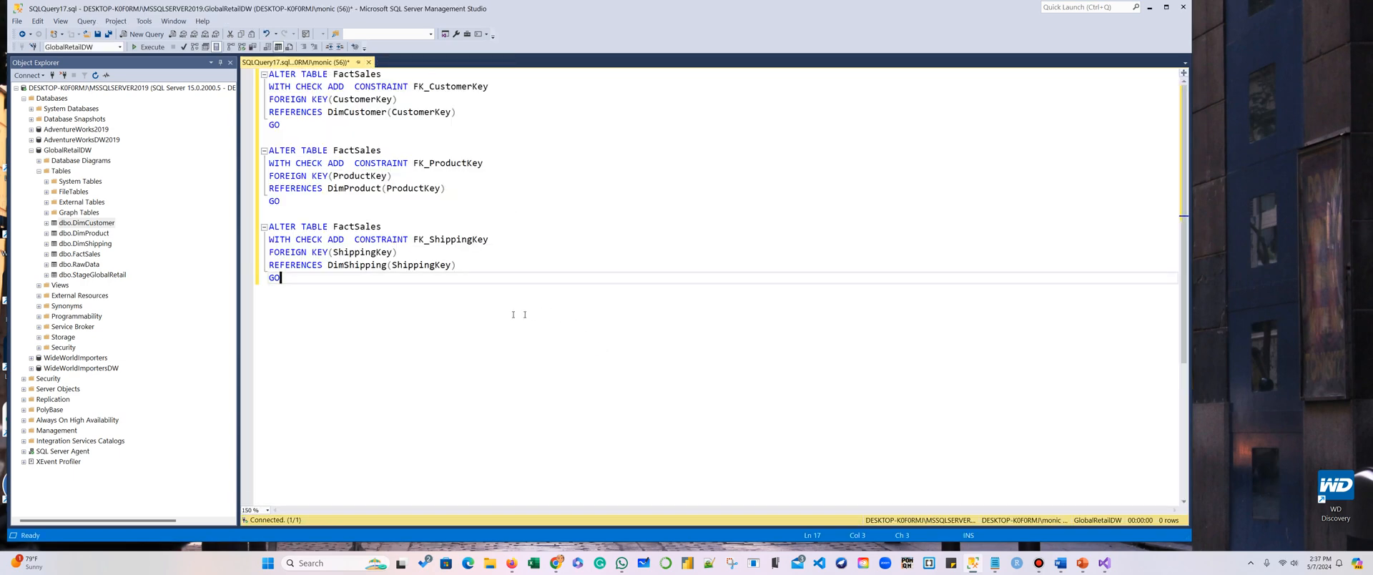
Step: Make ProductKey the primary key of DimProduct and save the table
right_click(81, 233)
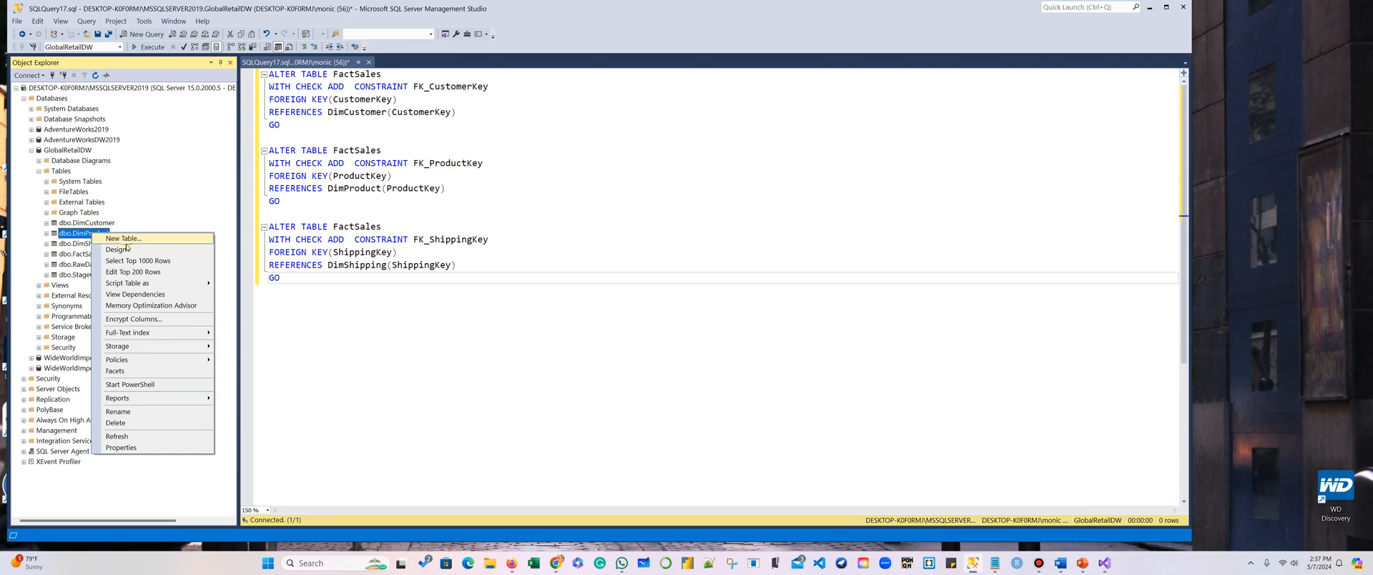
left_click(116, 249)
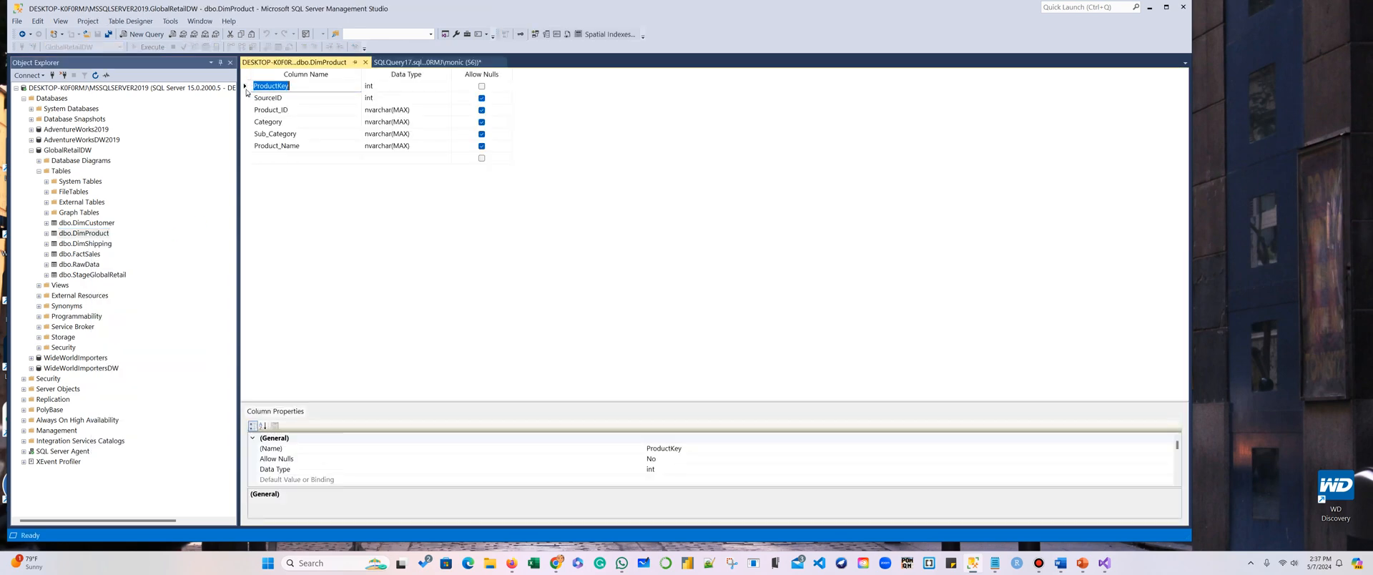
left_click(272, 85)
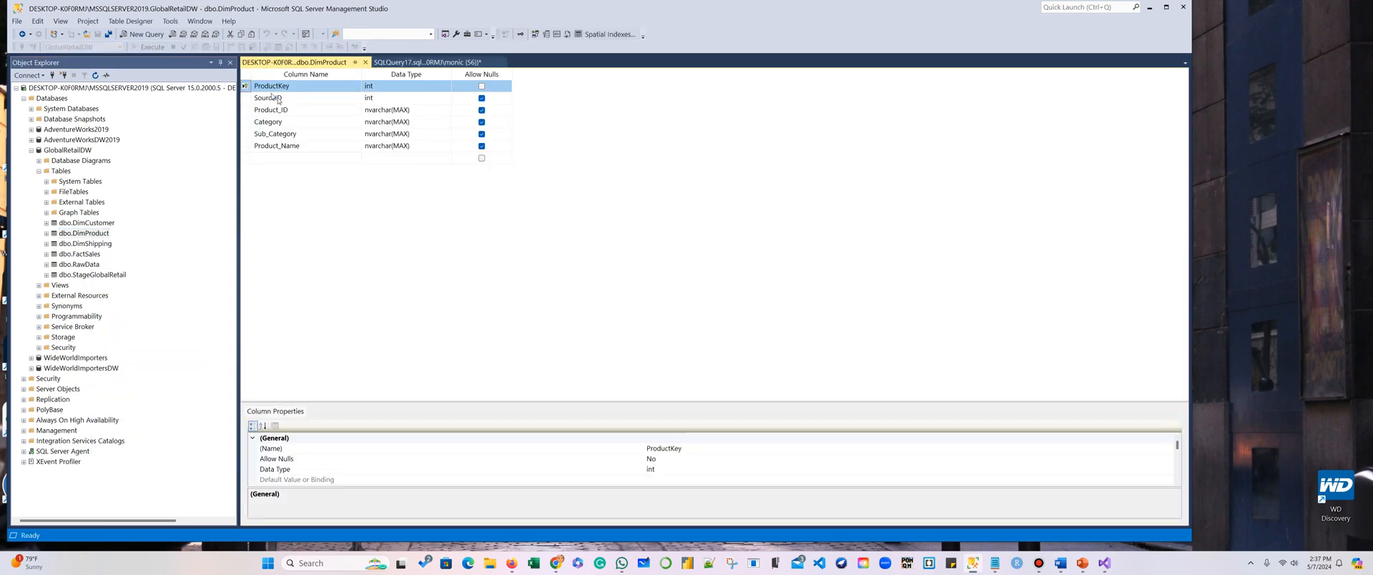
left_click(366, 62)
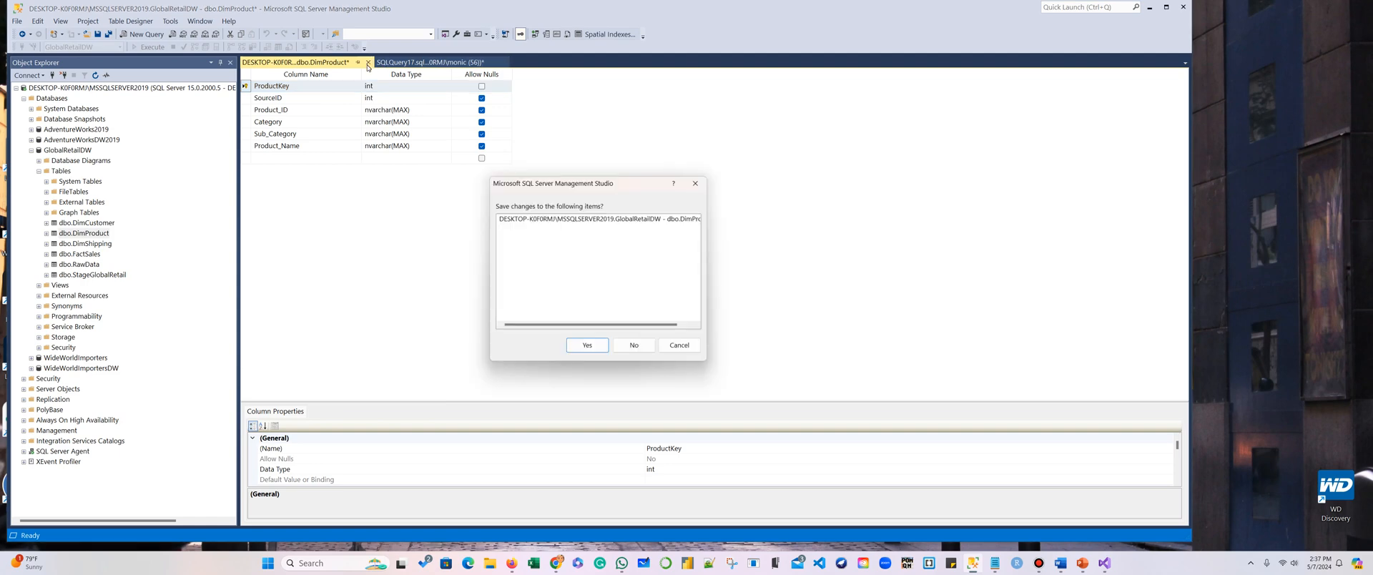
left_click(632, 344)
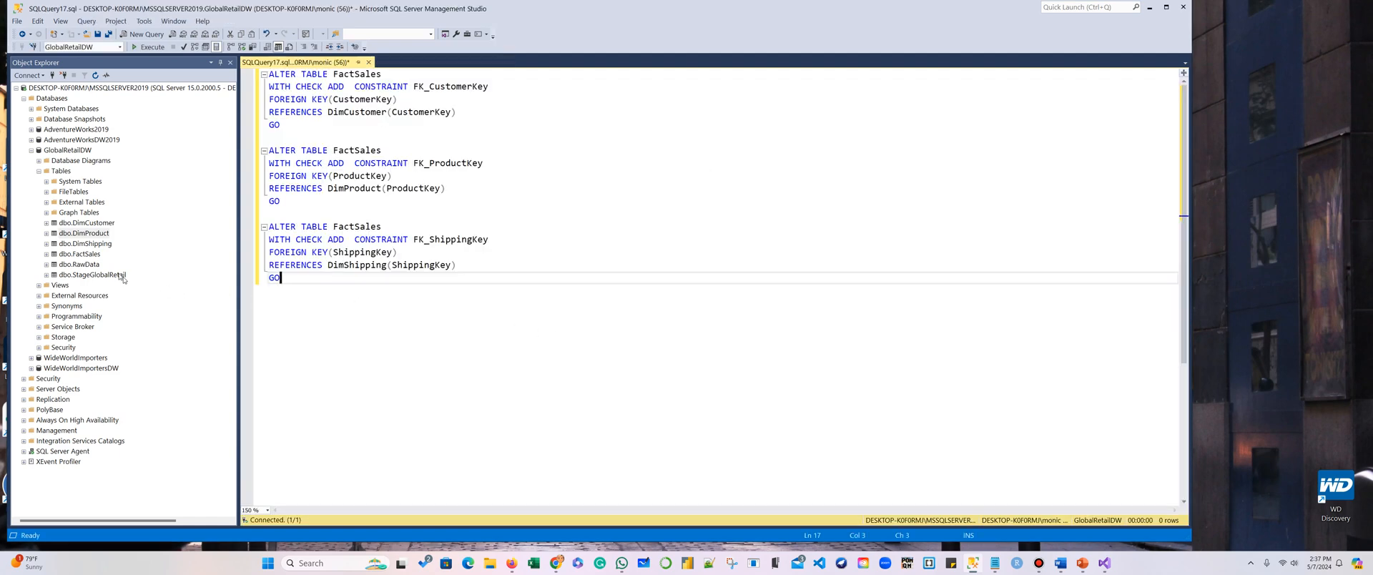
Step: Set and save the primary keys on DimShipping and FactSales
right_click(83, 243)
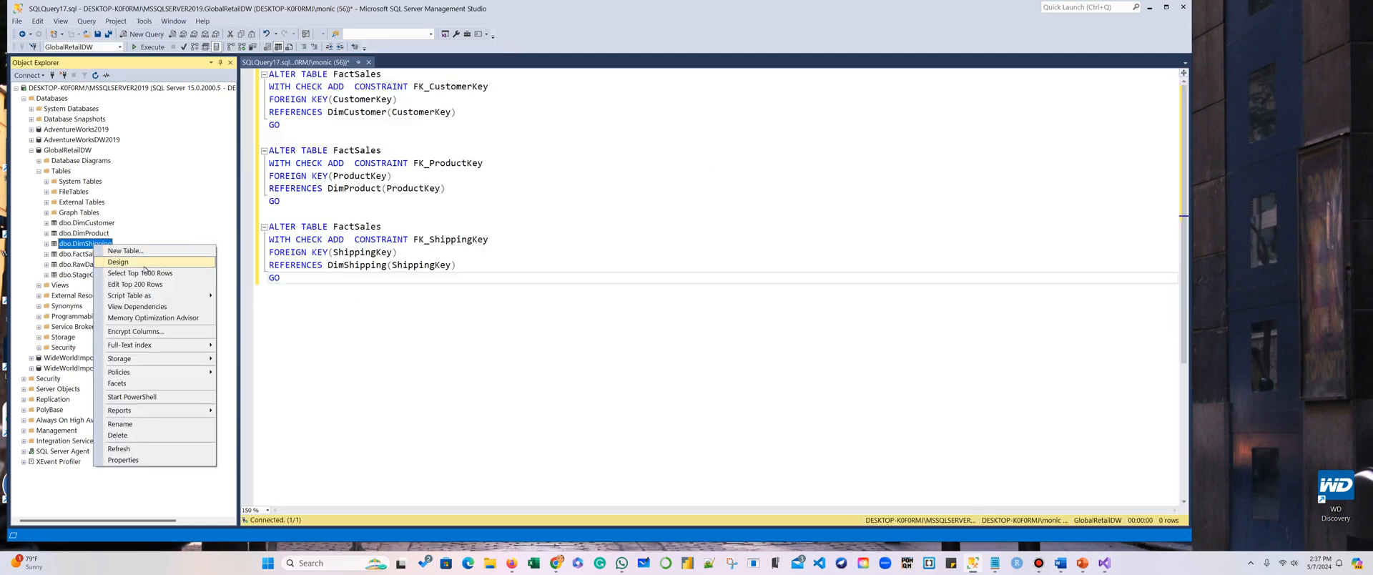
left_click(117, 261)
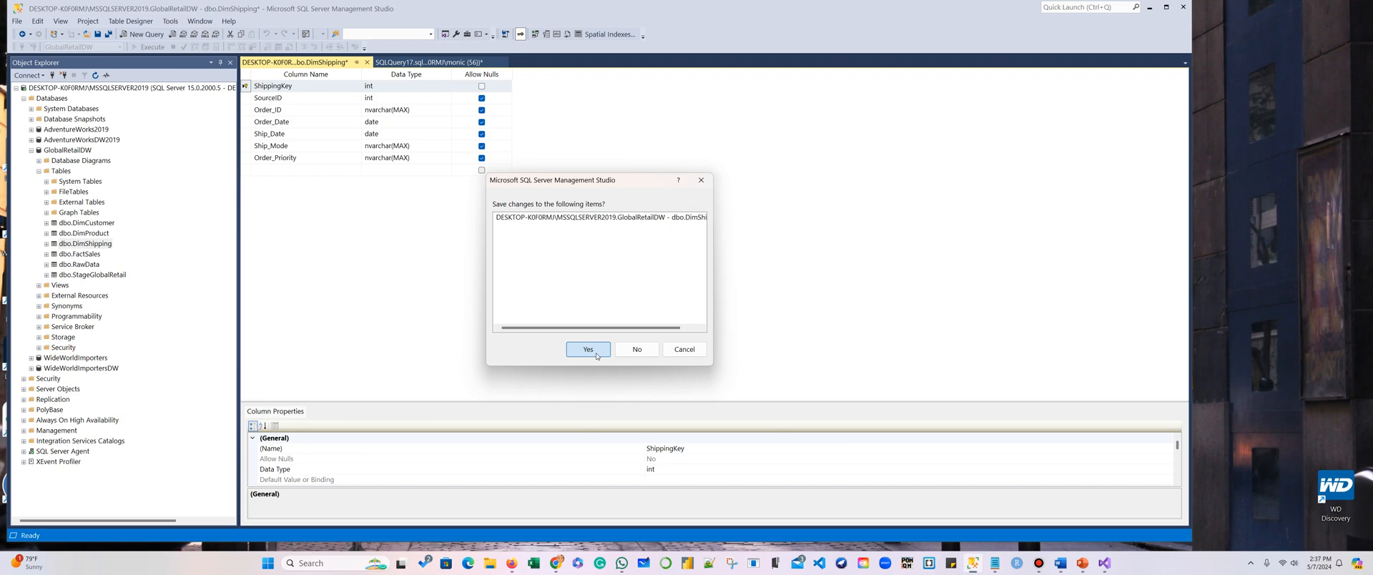
left_click(587, 348)
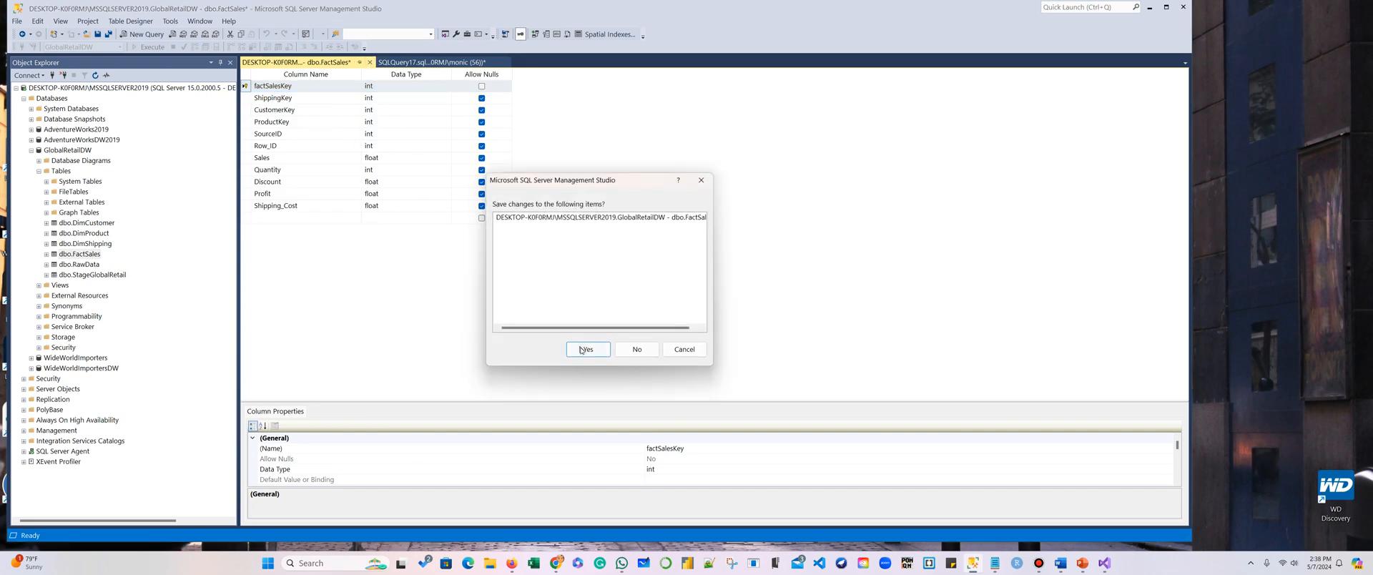
left_click(585, 348)
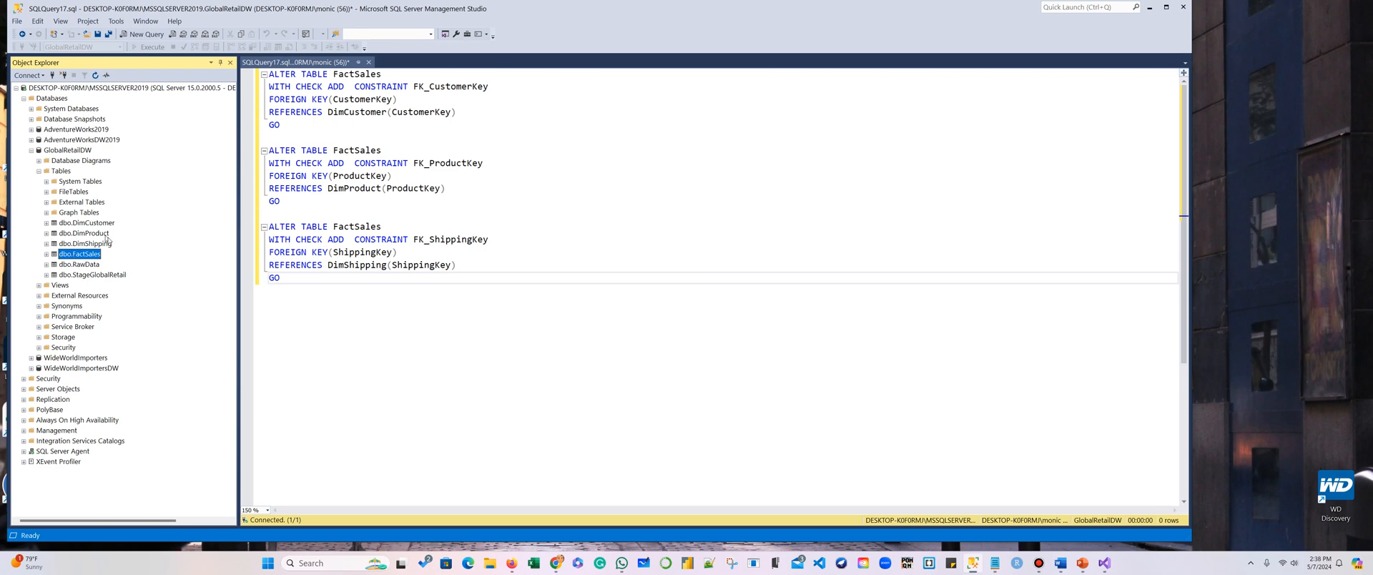
mouse_move(116, 266)
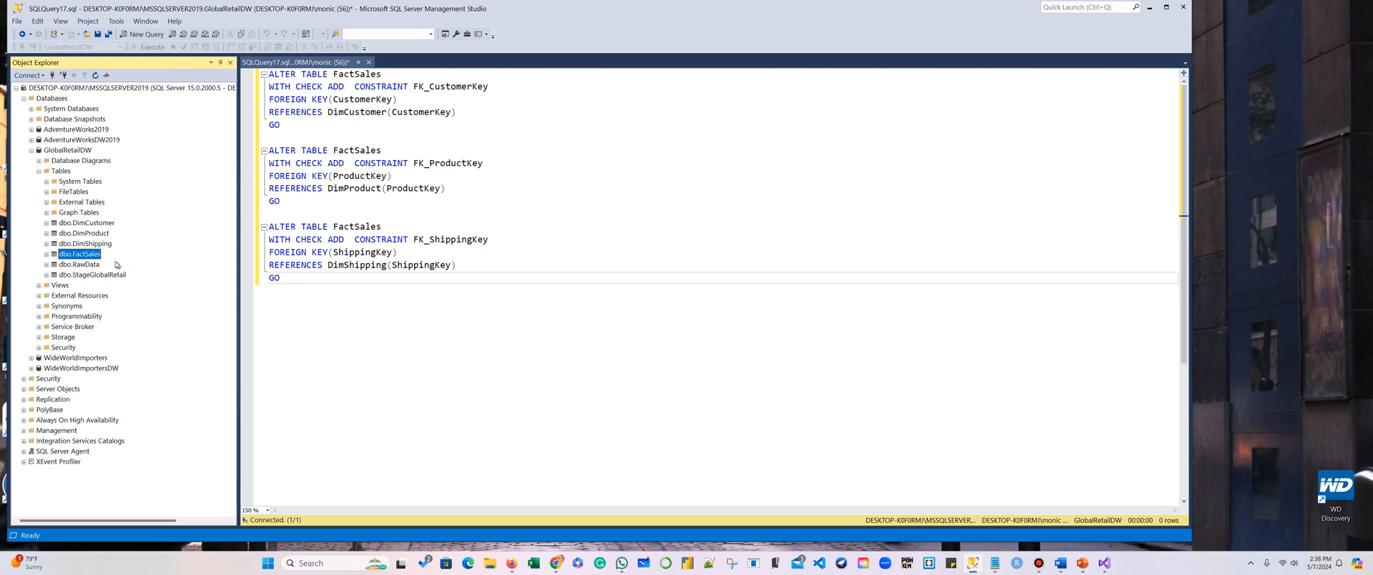
left_click(47, 222)
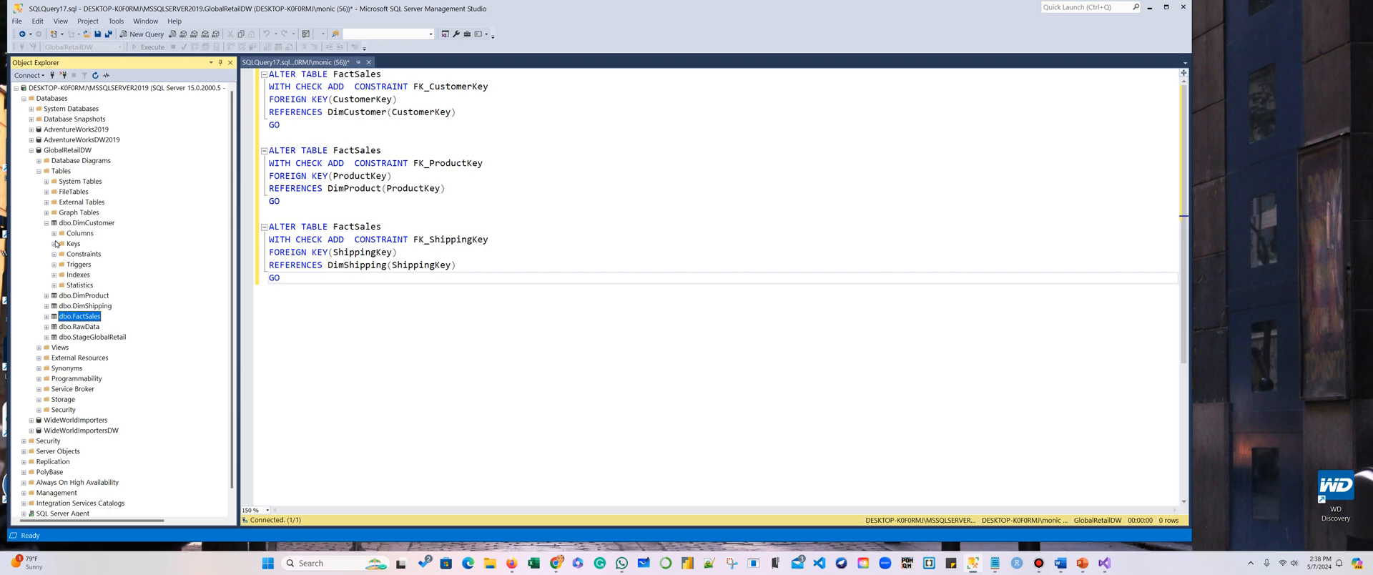
left_click(54, 243)
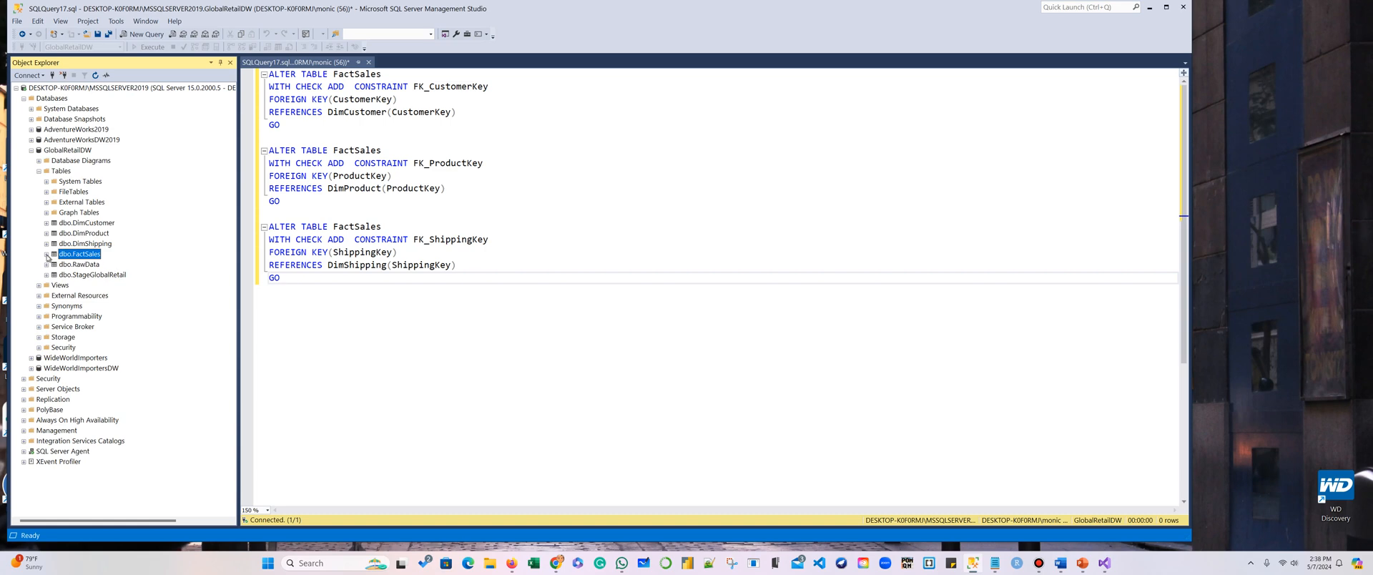
left_click(47, 254)
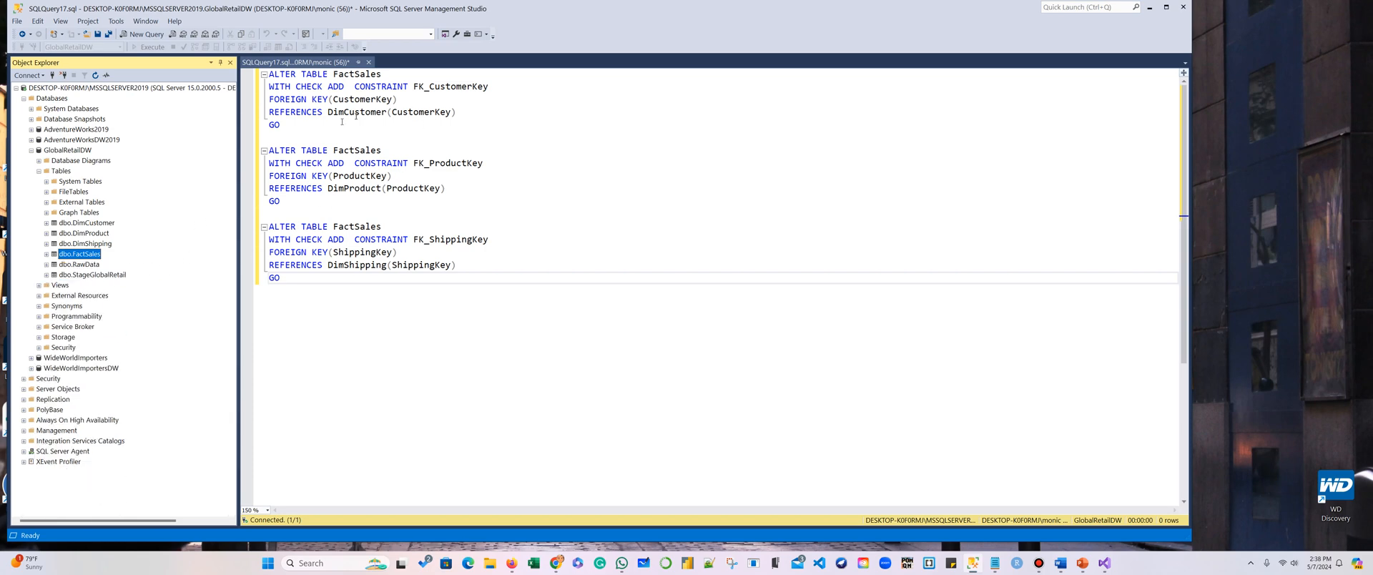
Step: Execute the FK_CustomerKey and FK_ProductKey ALTER TABLE FactSales constraint statements
left_click_drag(269, 73, 286, 125)
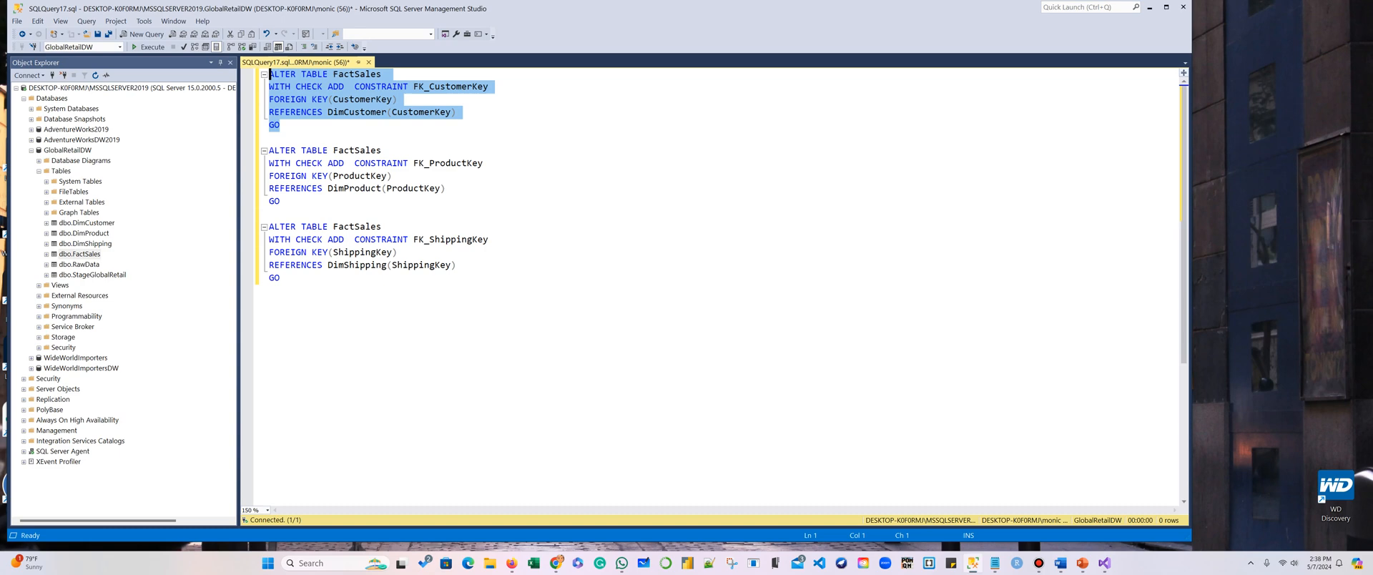
left_click(149, 47)
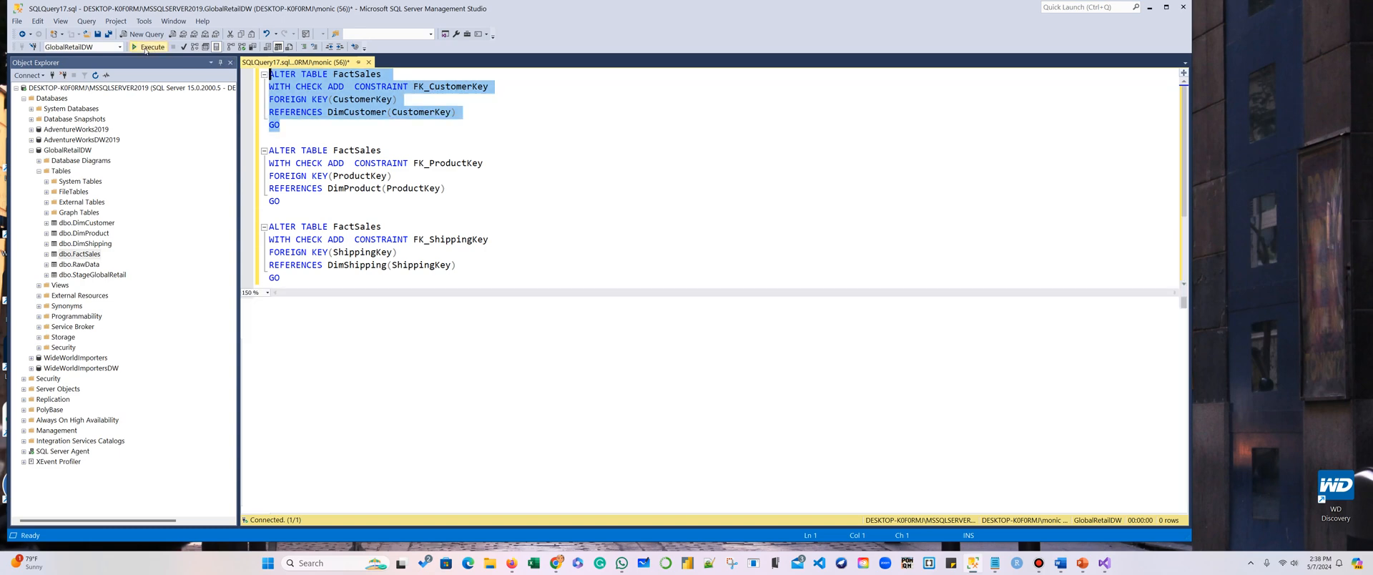
left_click(147, 47)
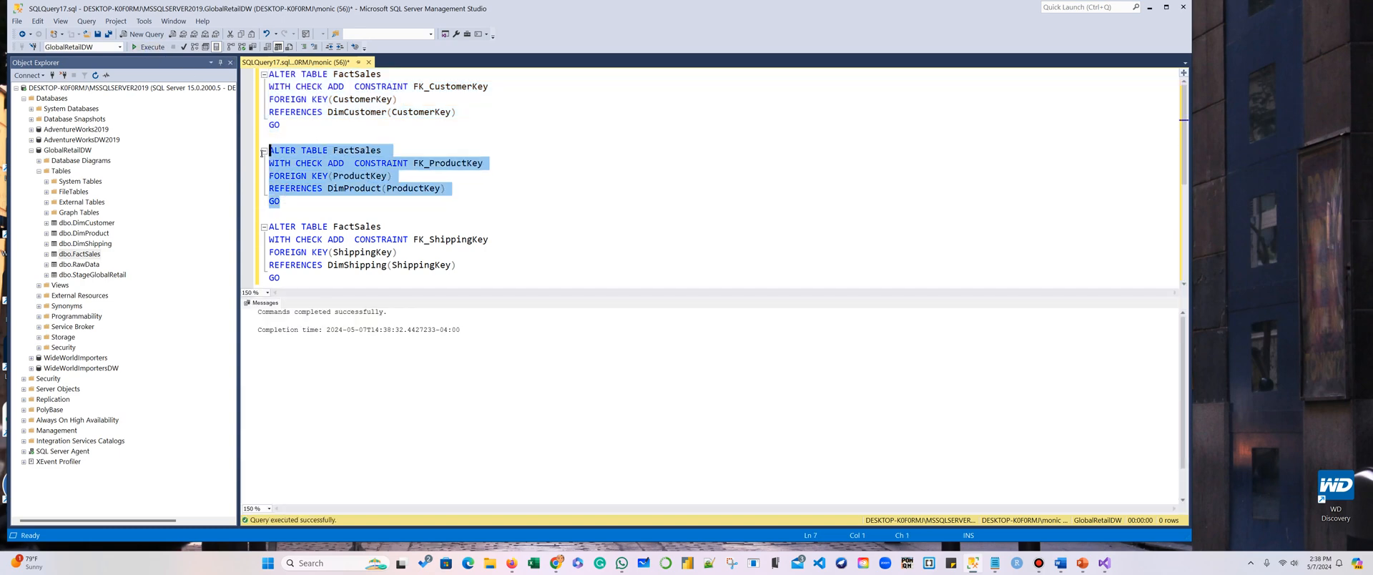
left_click(150, 46)
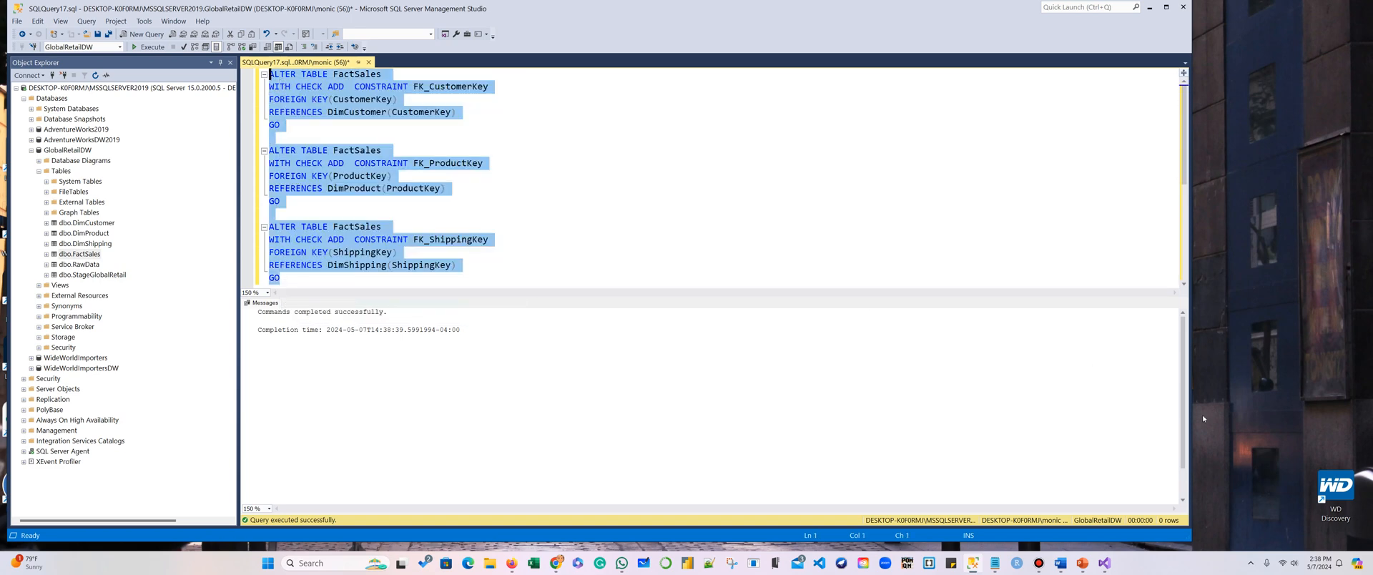
mouse_move(993, 562)
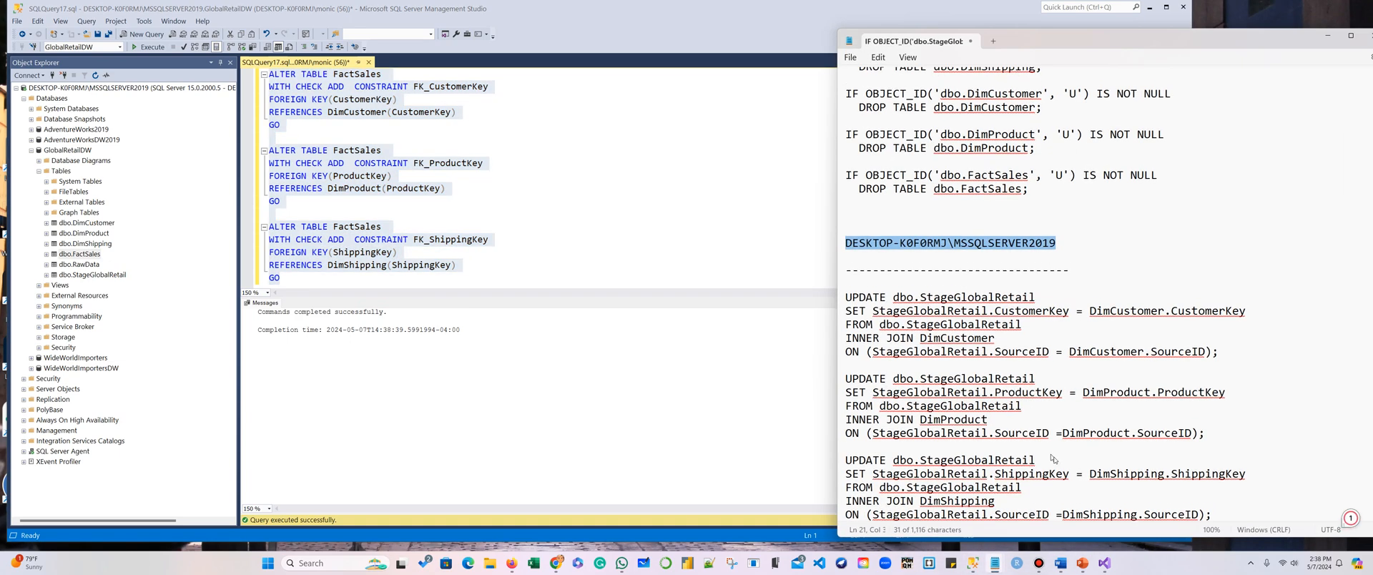
Step: Bring SSMS forward, re-expand GlobalRetailDW and select its Database Diagrams folder
left_click(1218, 515)
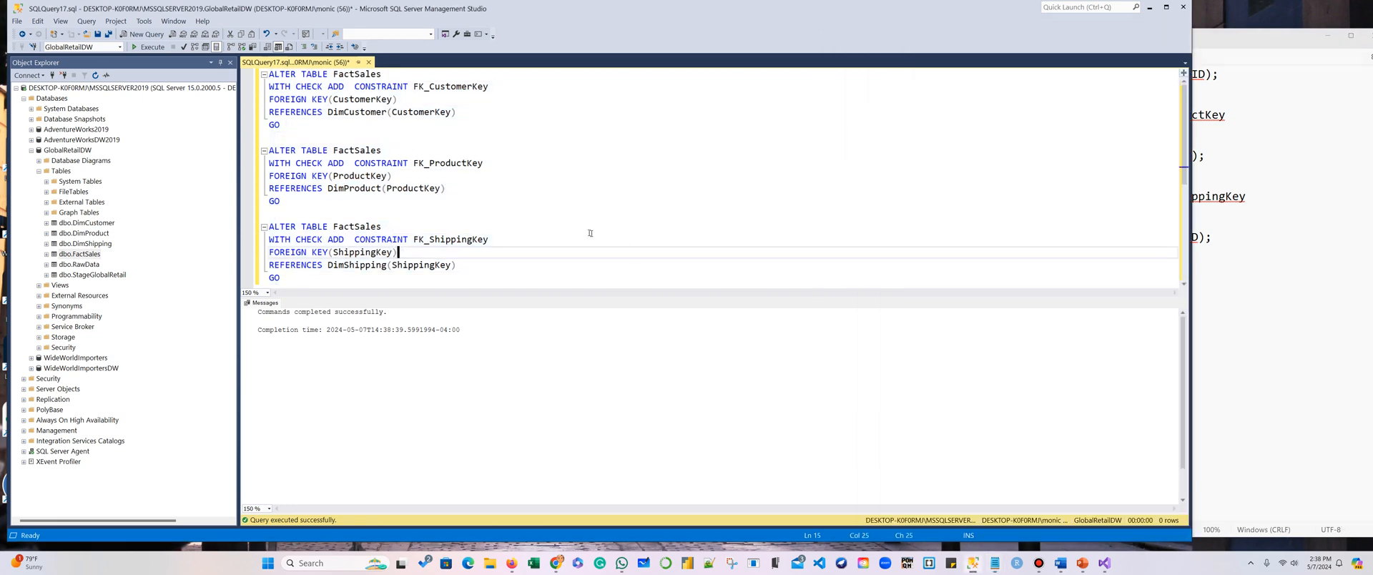
mouse_move(429, 188)
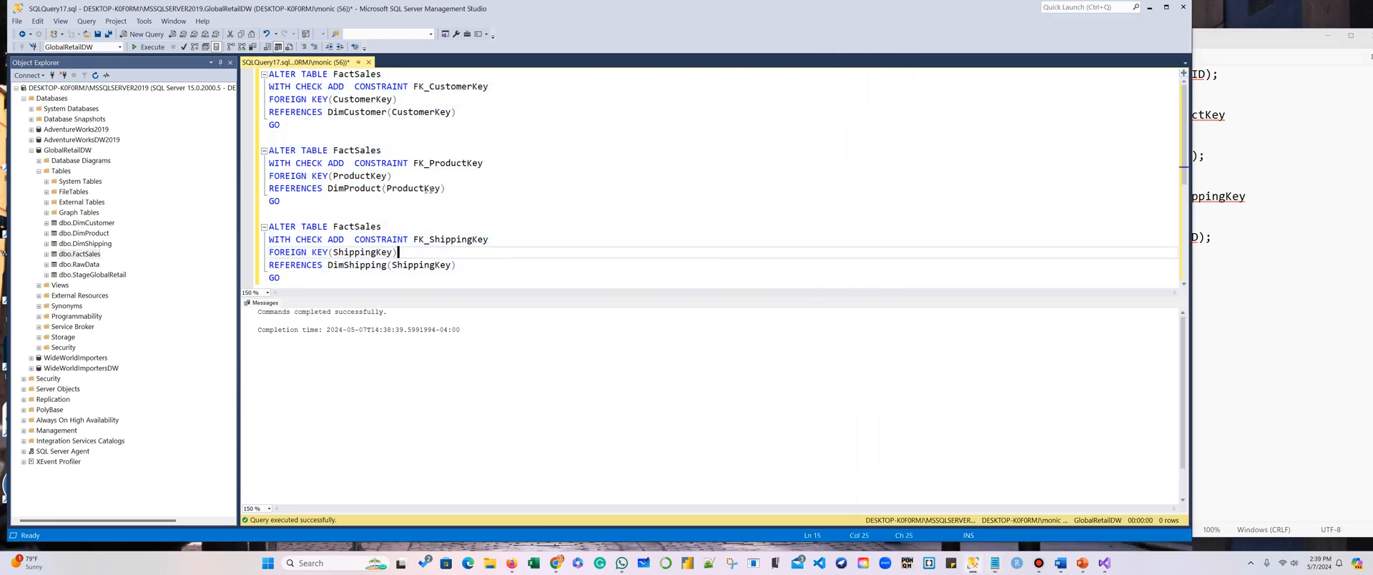
left_click(78, 253)
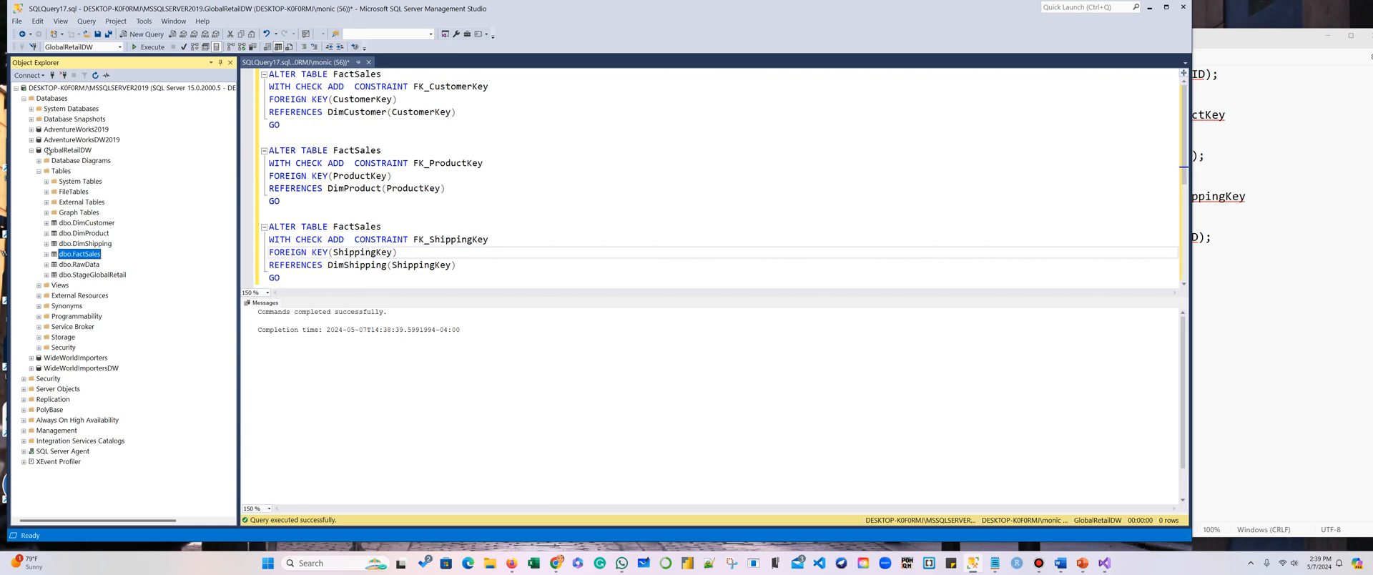
left_click(24, 149)
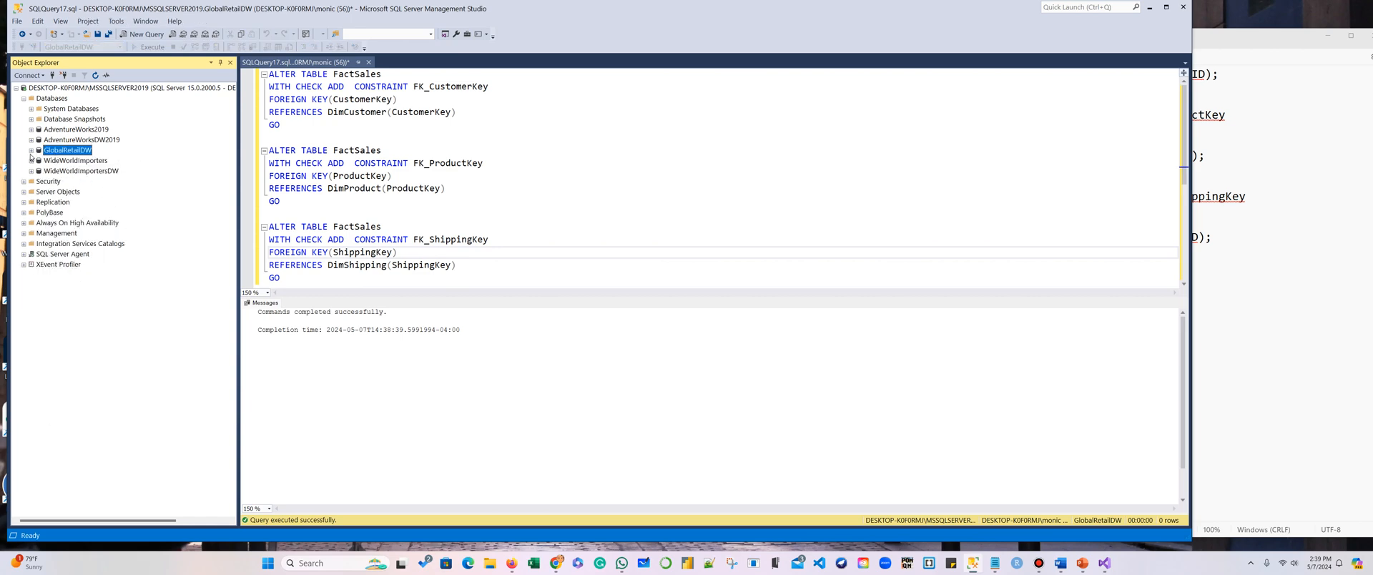
left_click(32, 149)
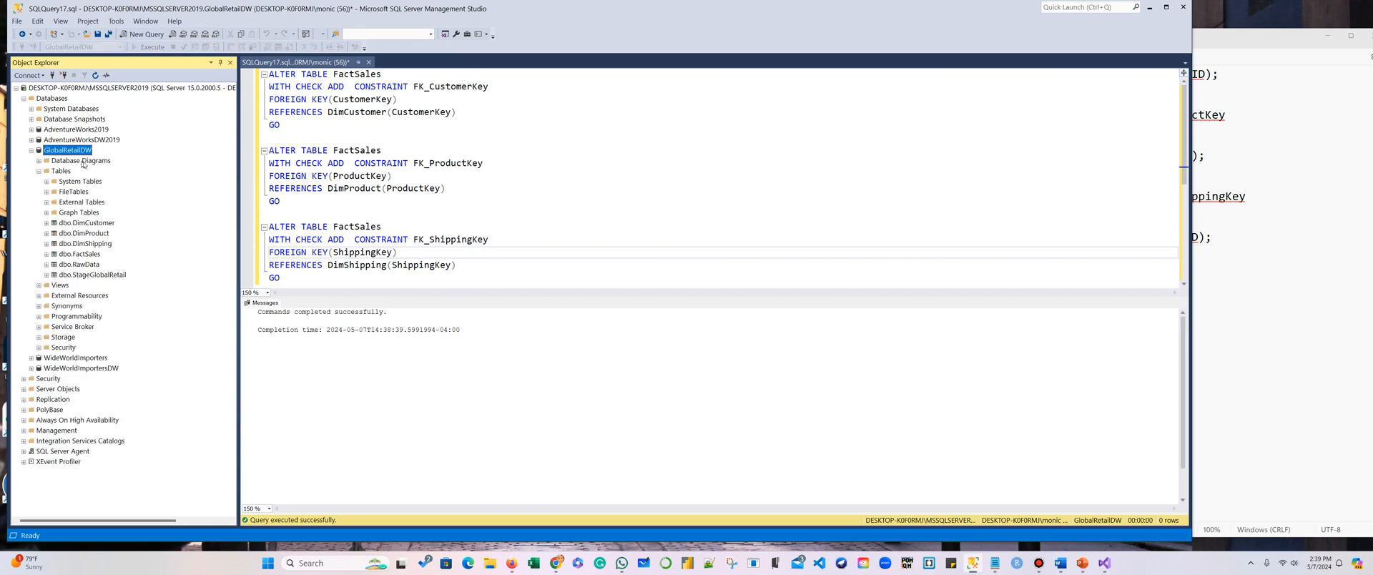
left_click(82, 160)
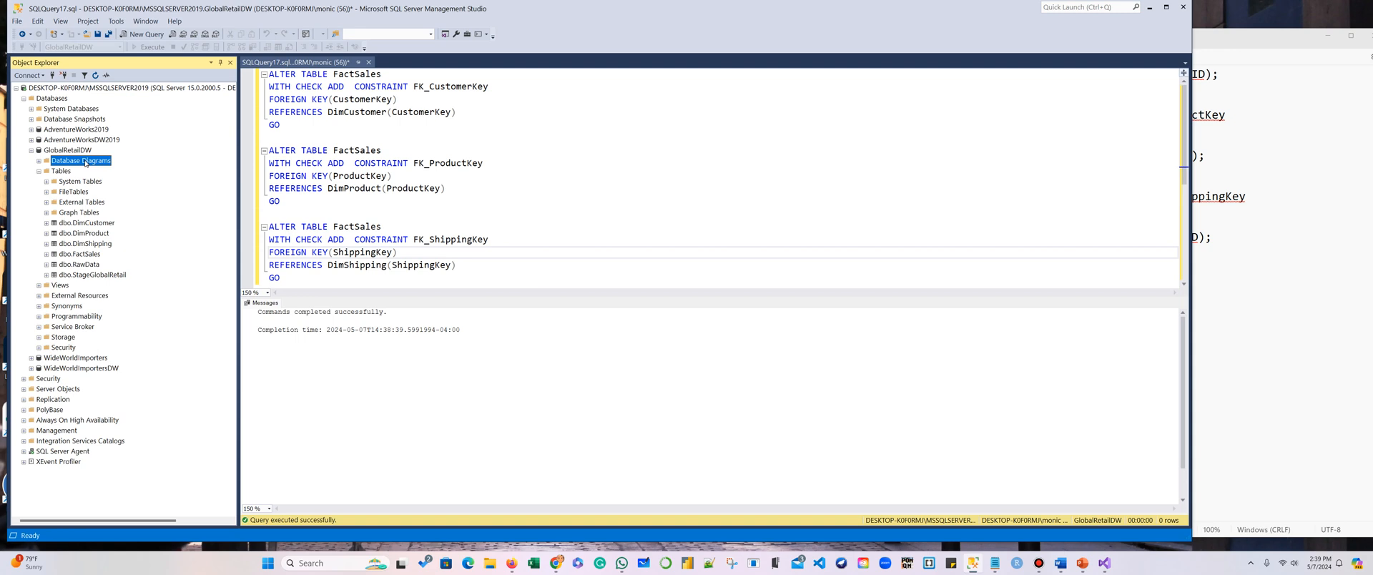
Step: Start a new diagram, install diagram support, and add DimCustomer, DimProduct, DimShipping and FactSales
right_click(79, 160)
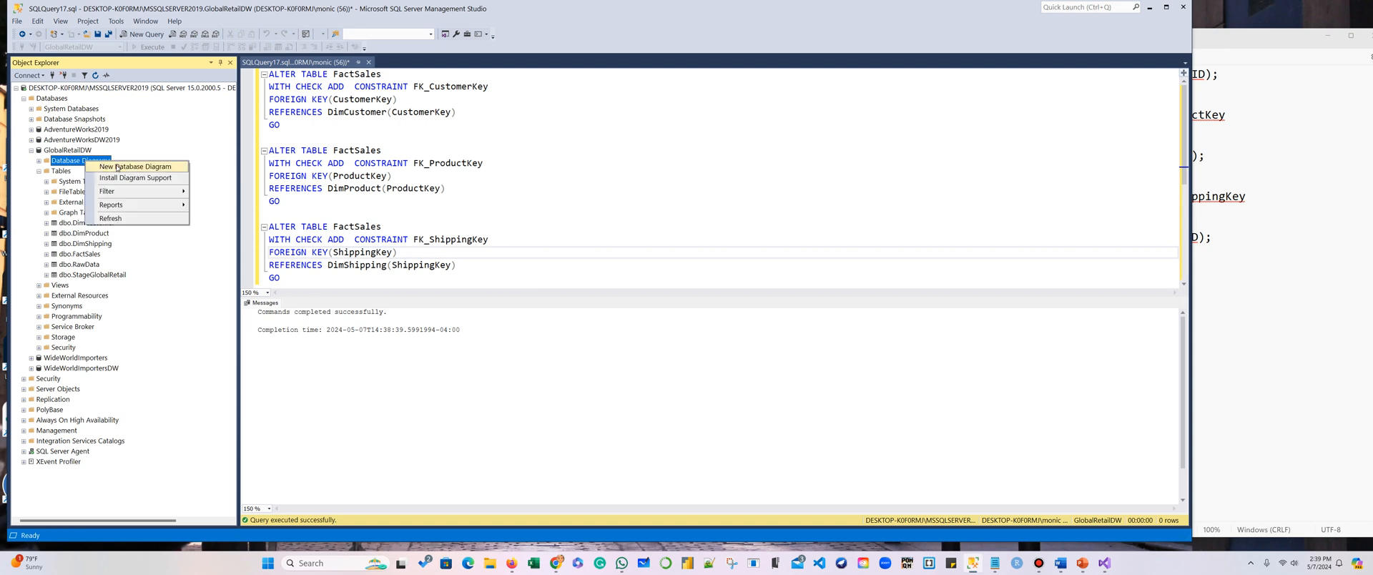
left_click(136, 166)
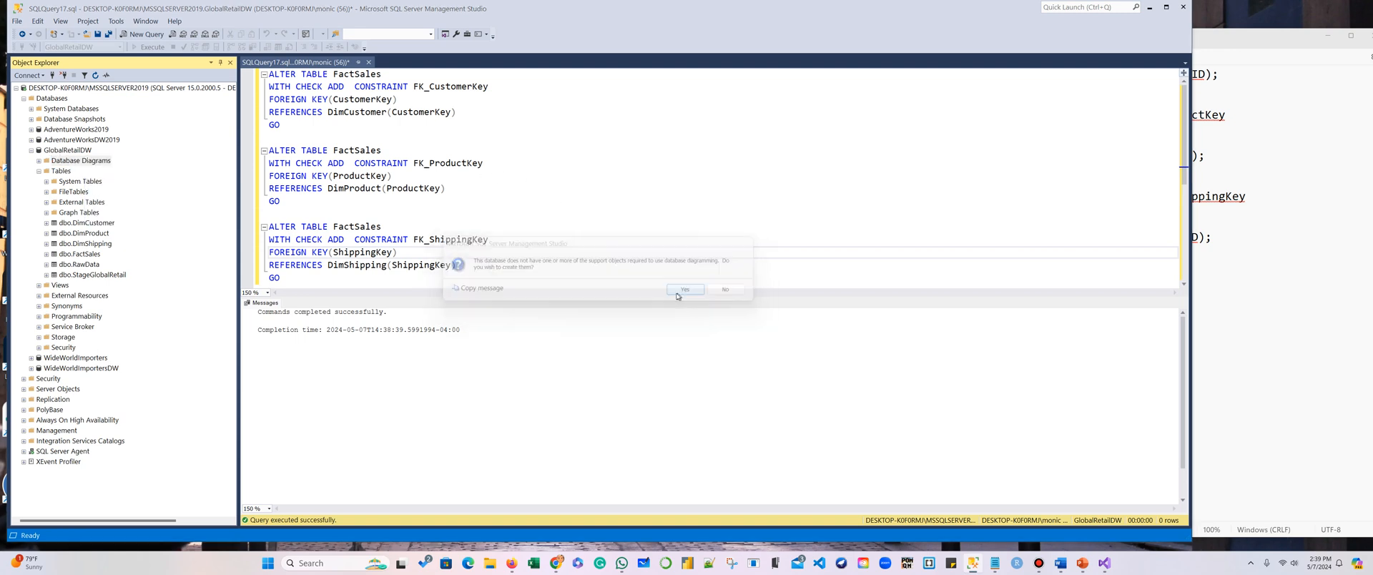
left_click(685, 289)
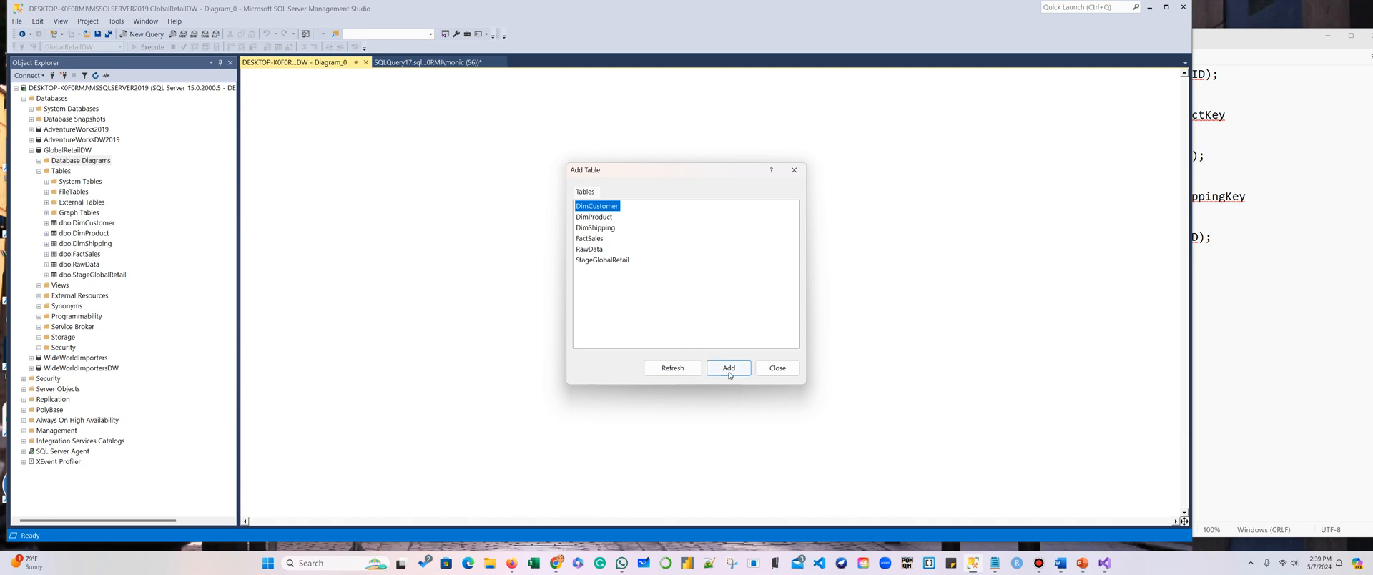
left_click(728, 368)
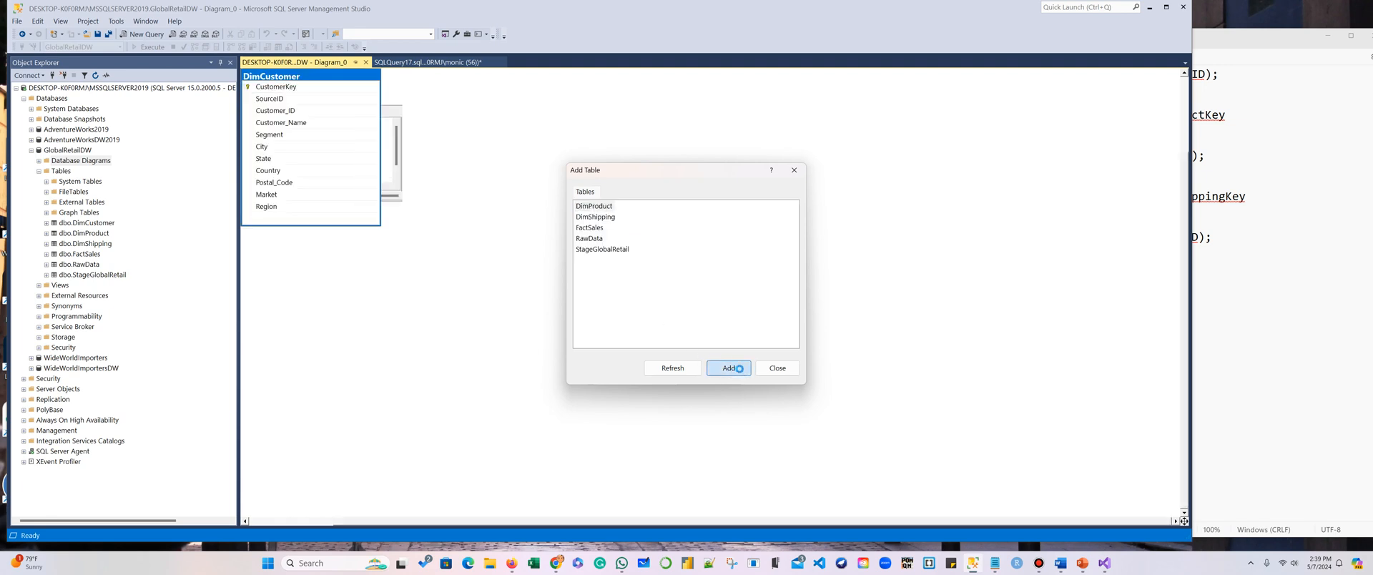
left_click(729, 367)
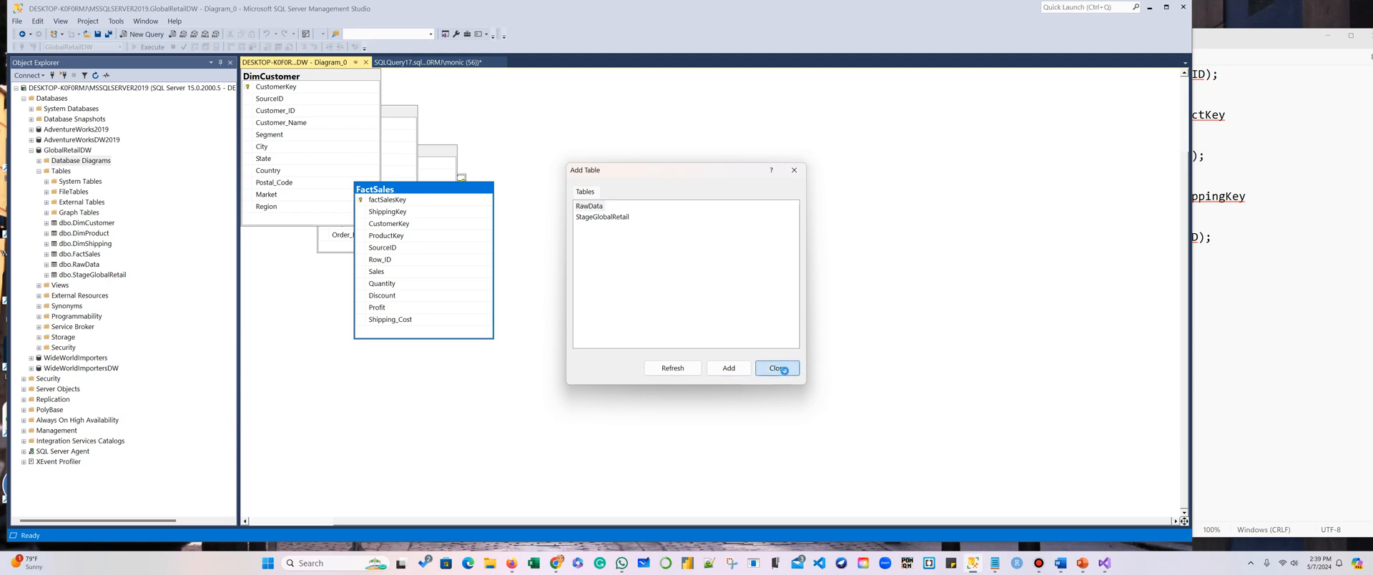
left_click(776, 367)
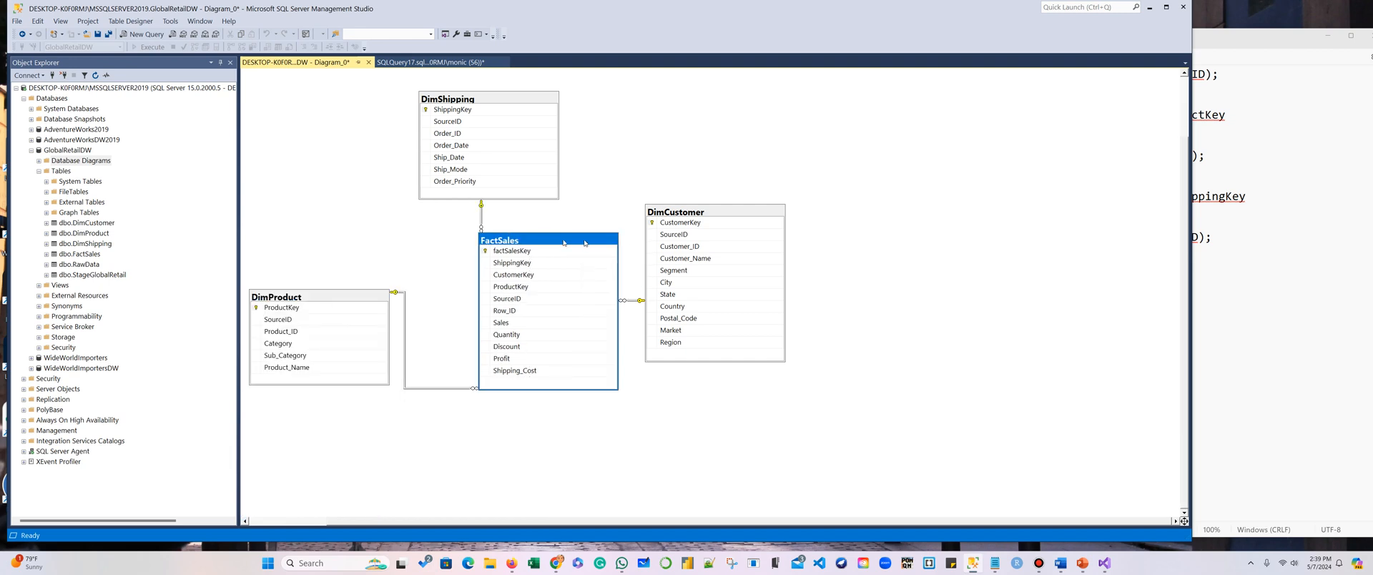
Step: Drag DimCustomer further right and lower in the diagram, away from FactSales
left_click_drag(675, 212, 777, 266)
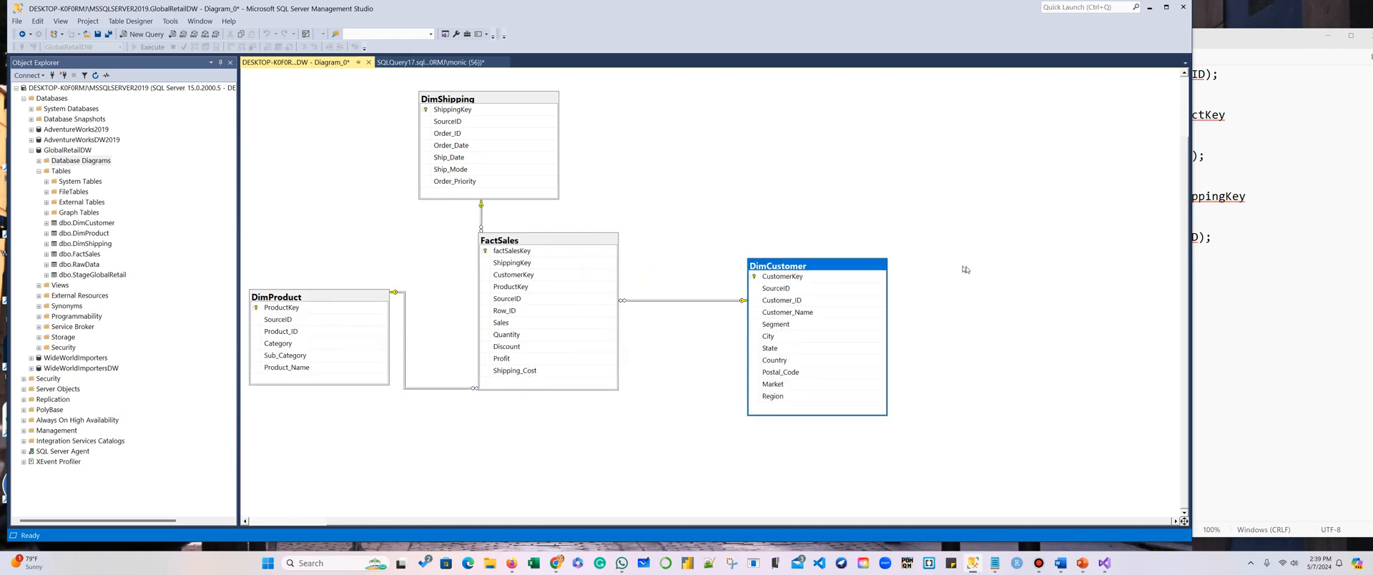
mouse_move(1006, 268)
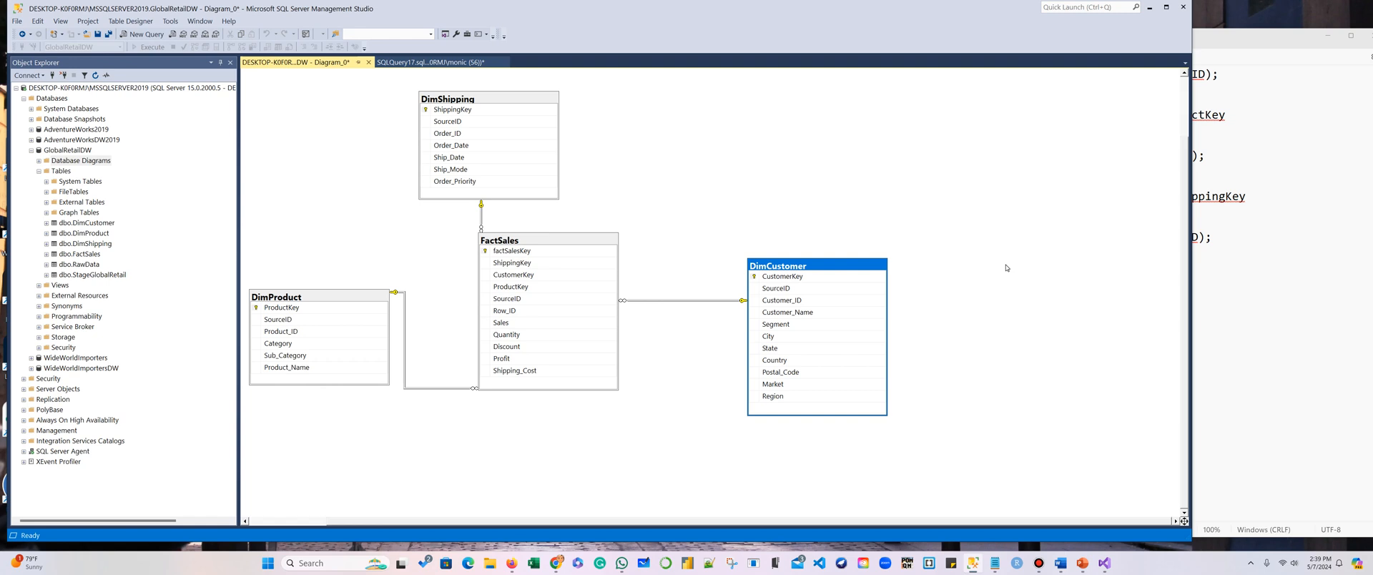
mouse_move(923, 285)
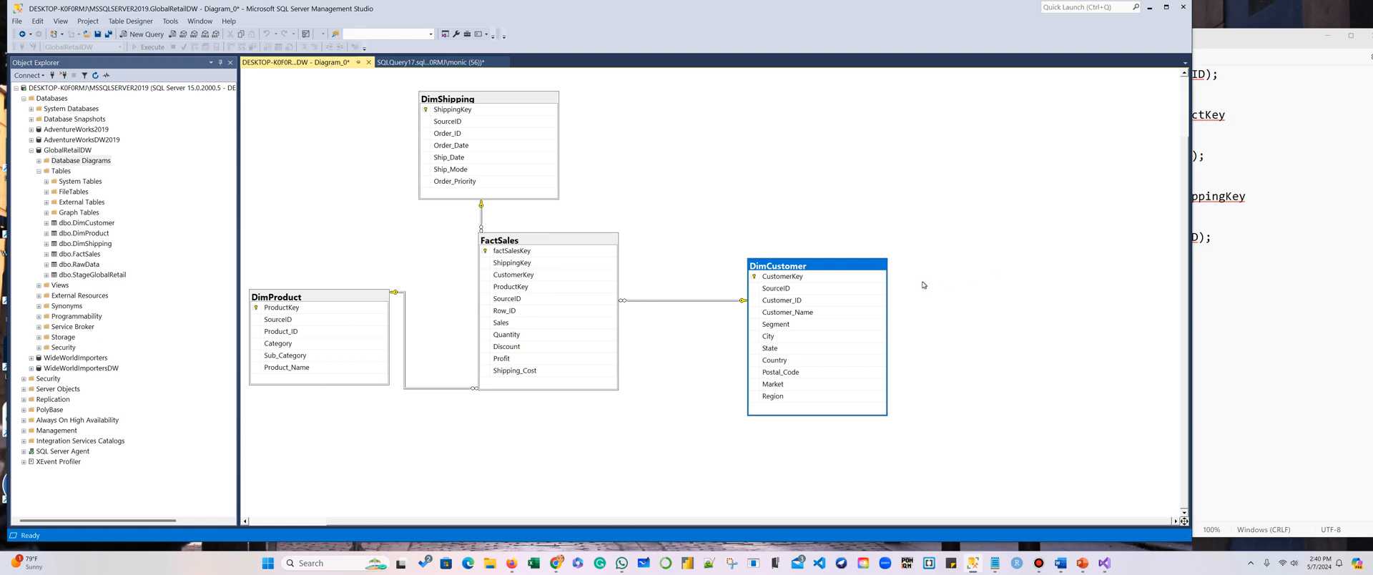
mouse_move(669, 165)
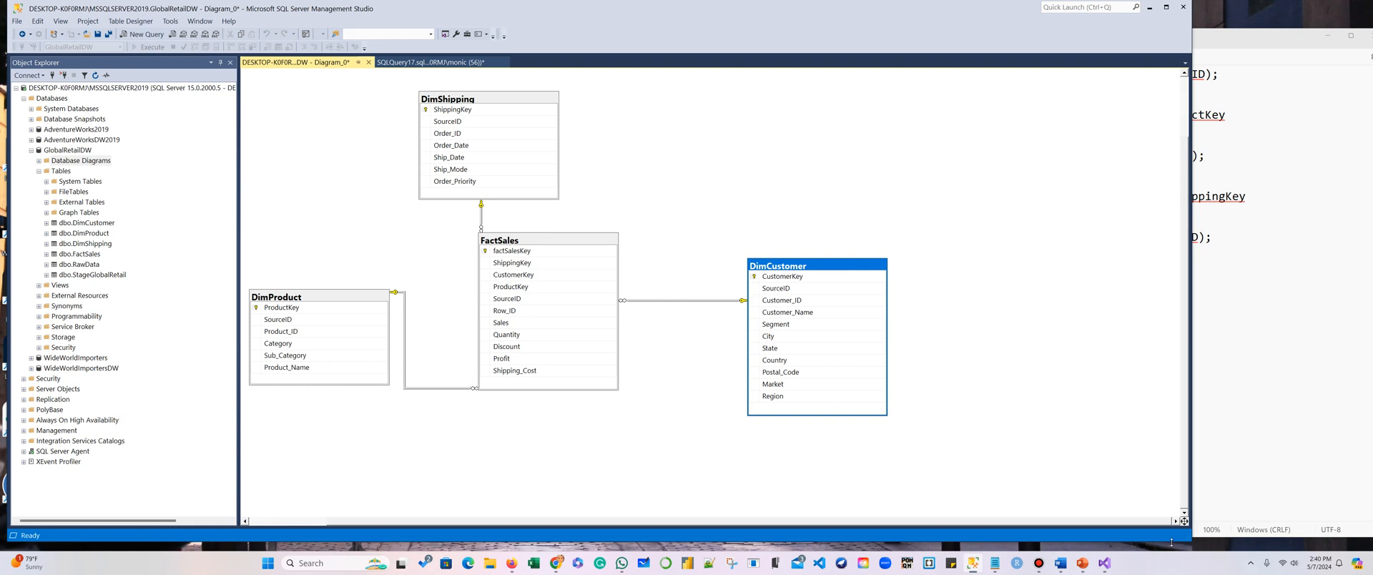
Step: Close Diagram_0, agree to save, and type the name 'SalesDiaf'
left_click(367, 62)
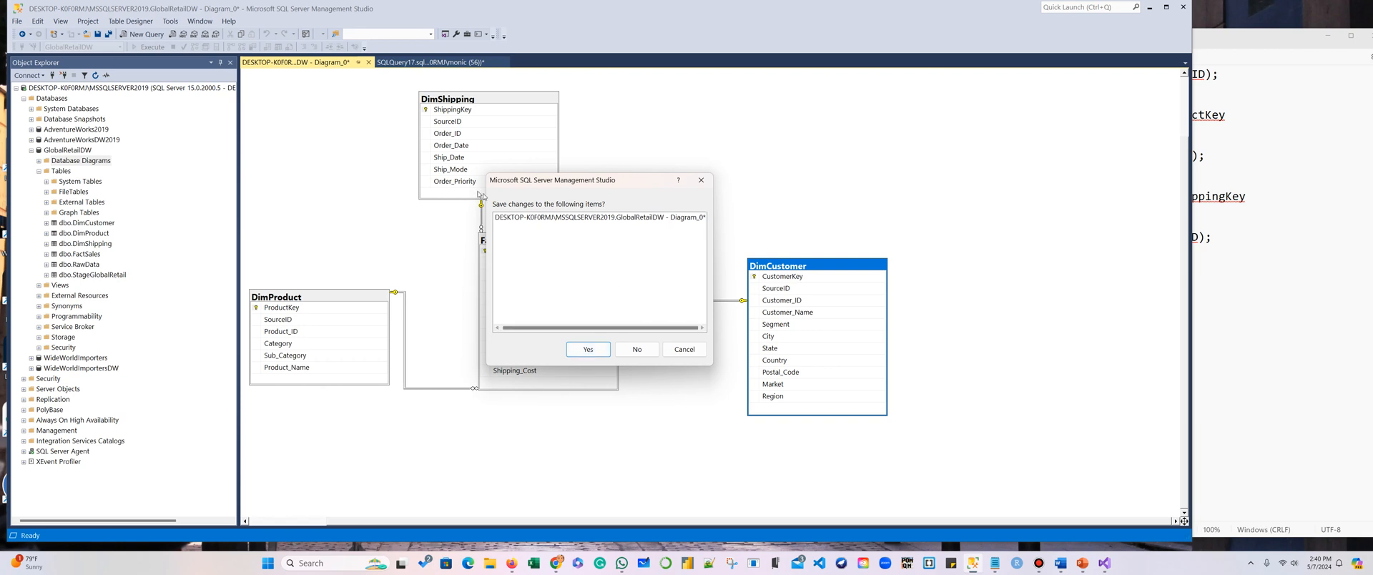
left_click(588, 349)
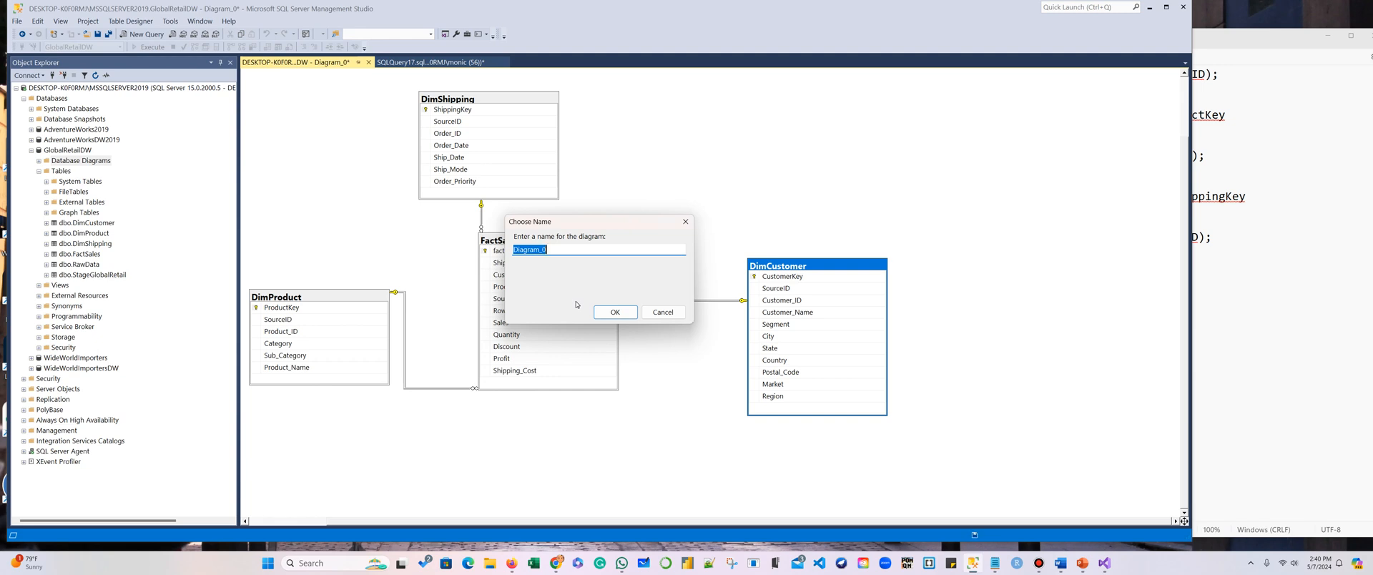
type("Sales")
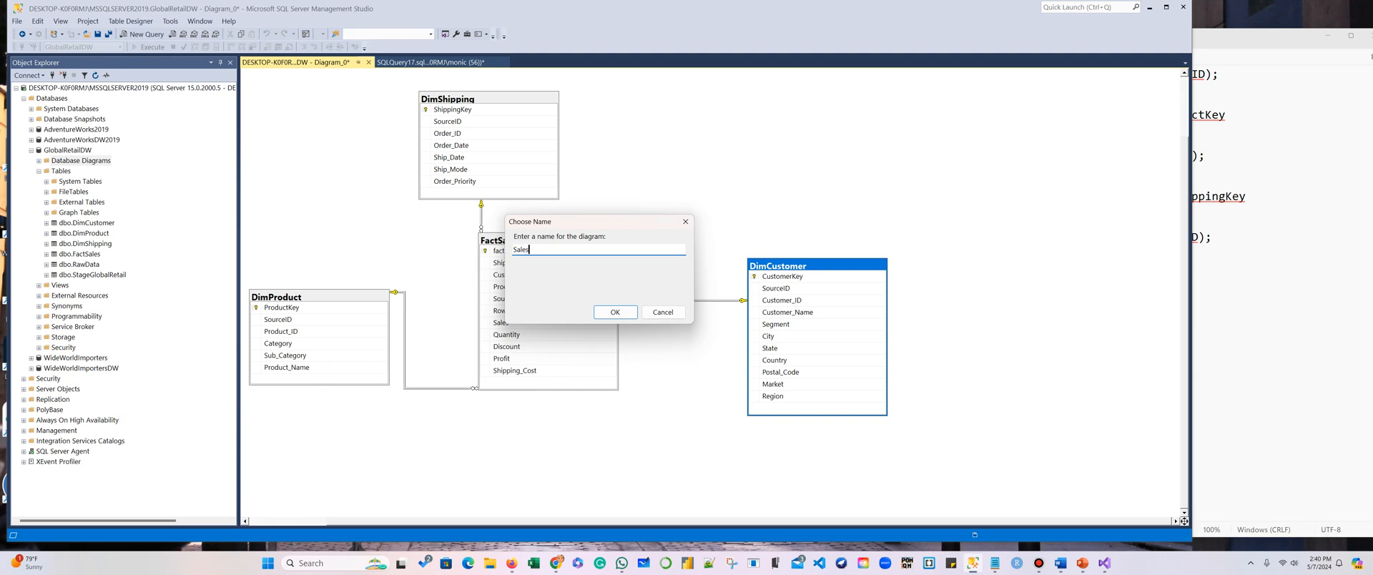
type("Diaf")
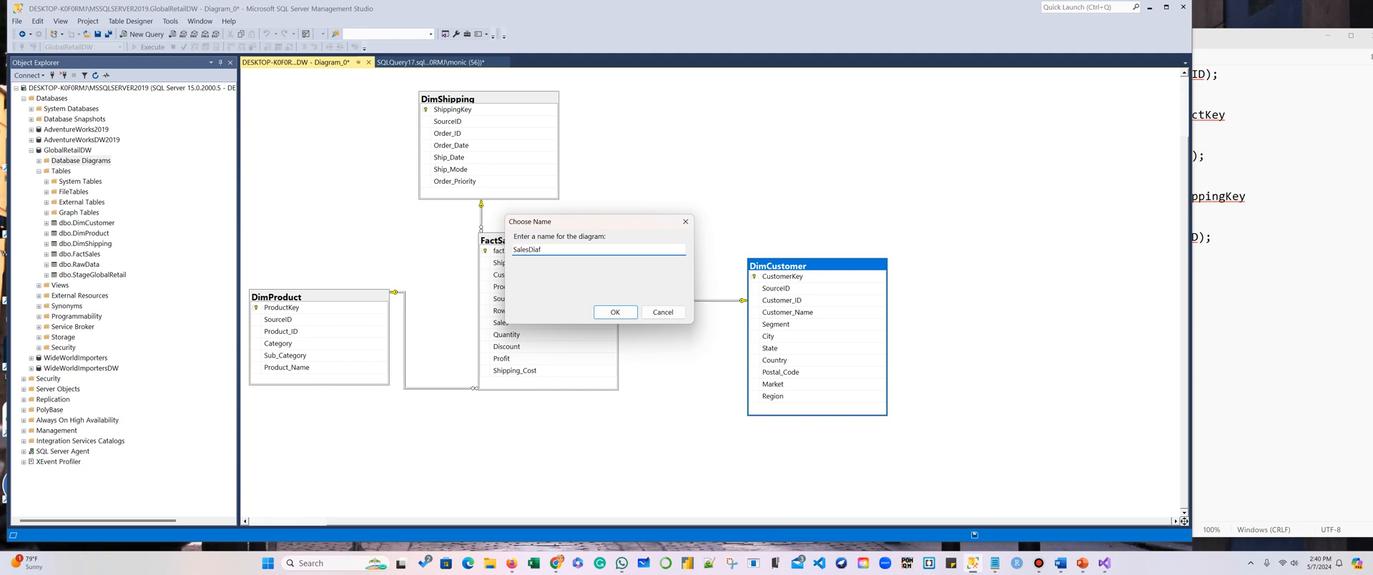